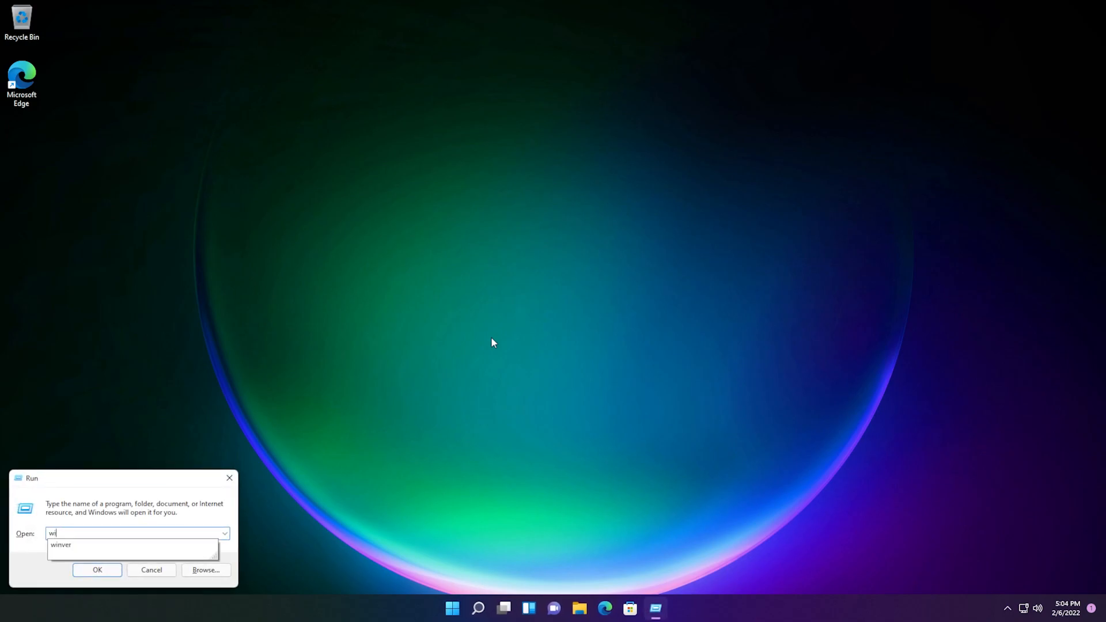
# - Confirm Windows 11 version 21H2 build 22000.469 with winver, then launch a built-in app
pyautogui.click(97, 571)
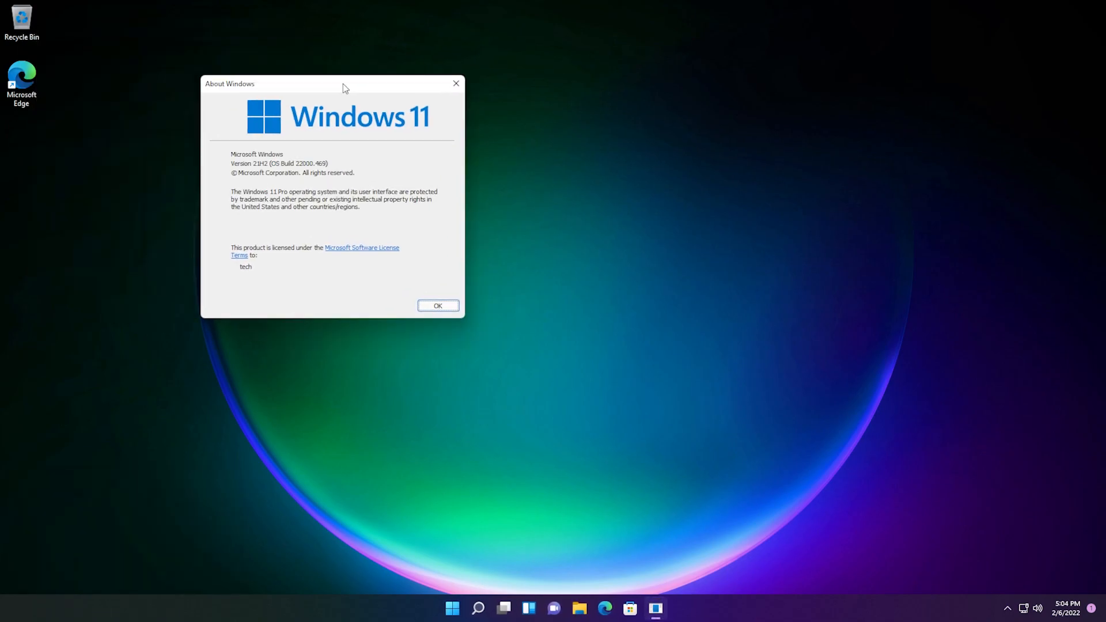
pyautogui.moveTo(345, 84); pyautogui.dragTo(524, 131)
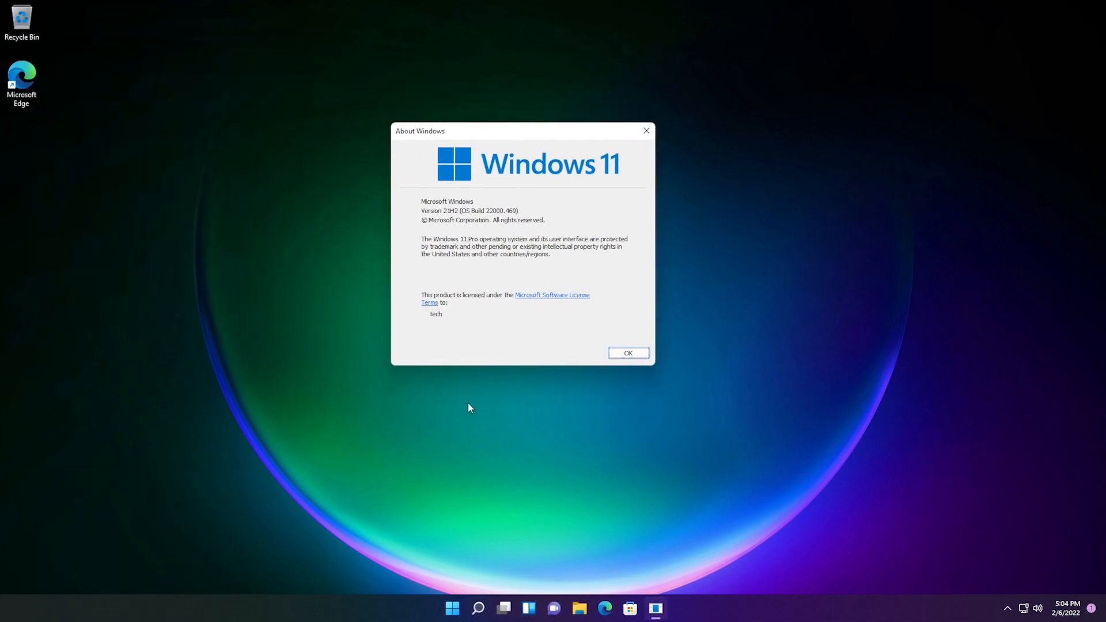
pyautogui.click(629, 352)
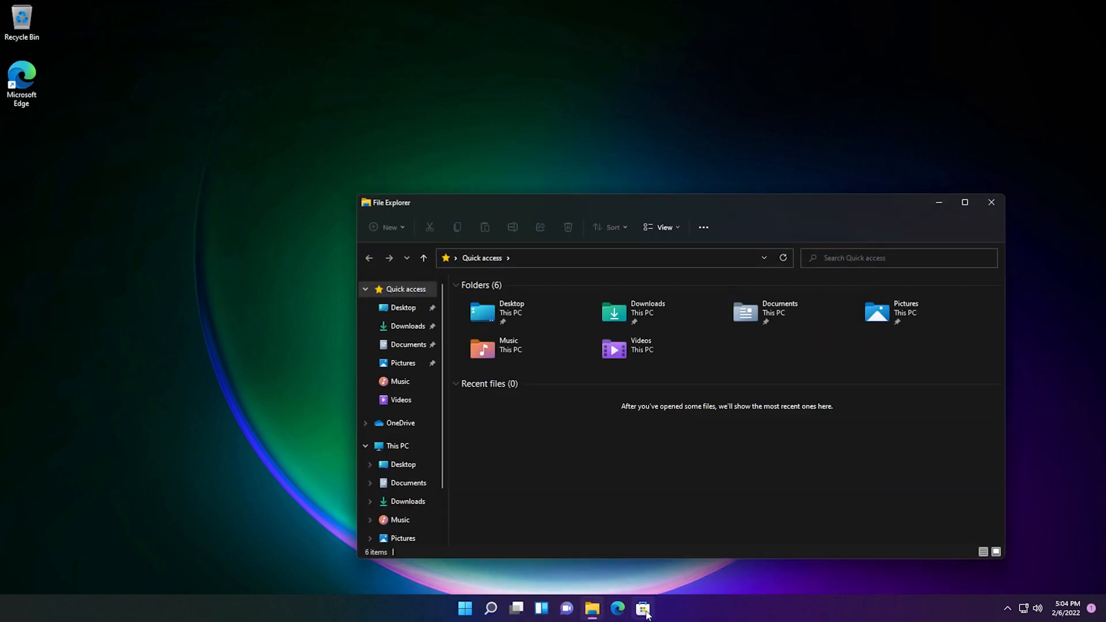
pyautogui.click(641, 608)
pyautogui.write('powe')
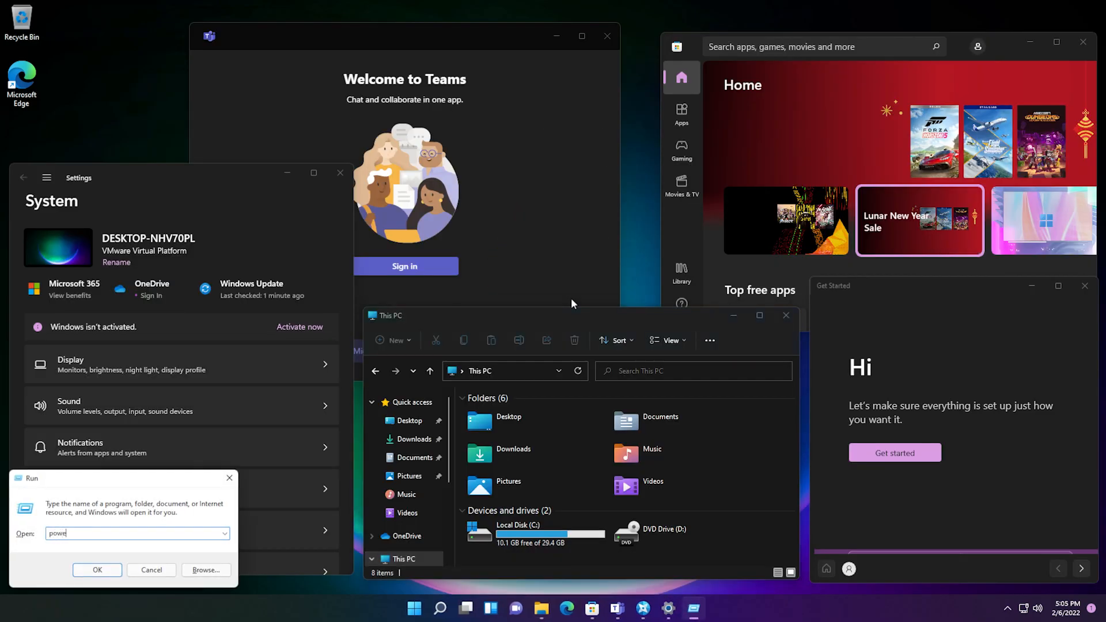
# - In an elevated PowerShell, enter get-appxpackage | remove-appxpackage after approving UAC
pyautogui.click(97, 569)
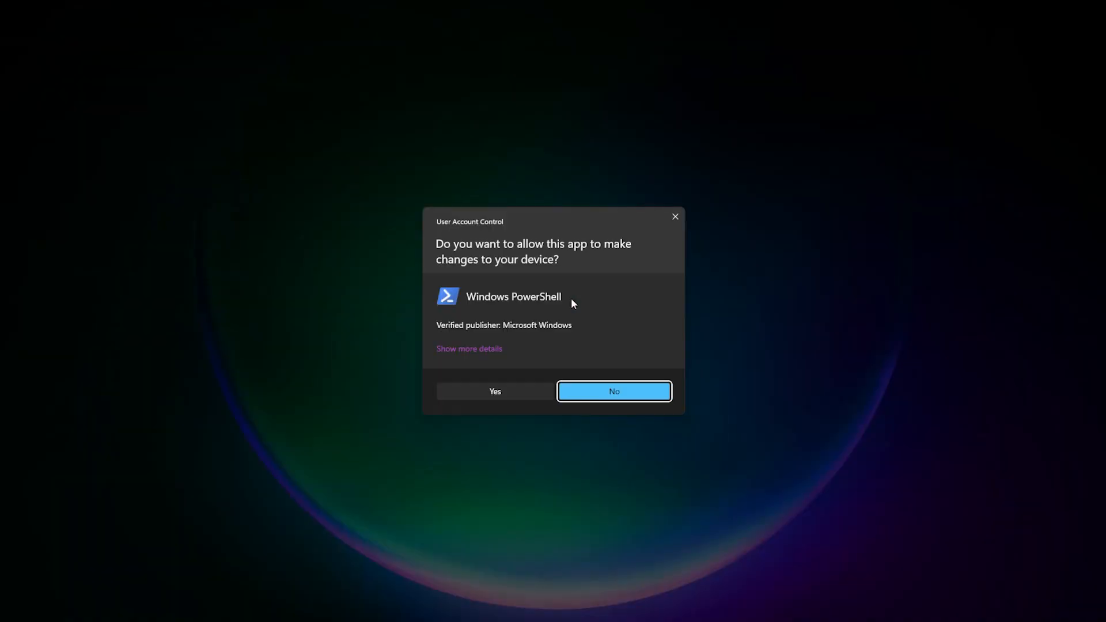
pyautogui.click(495, 392)
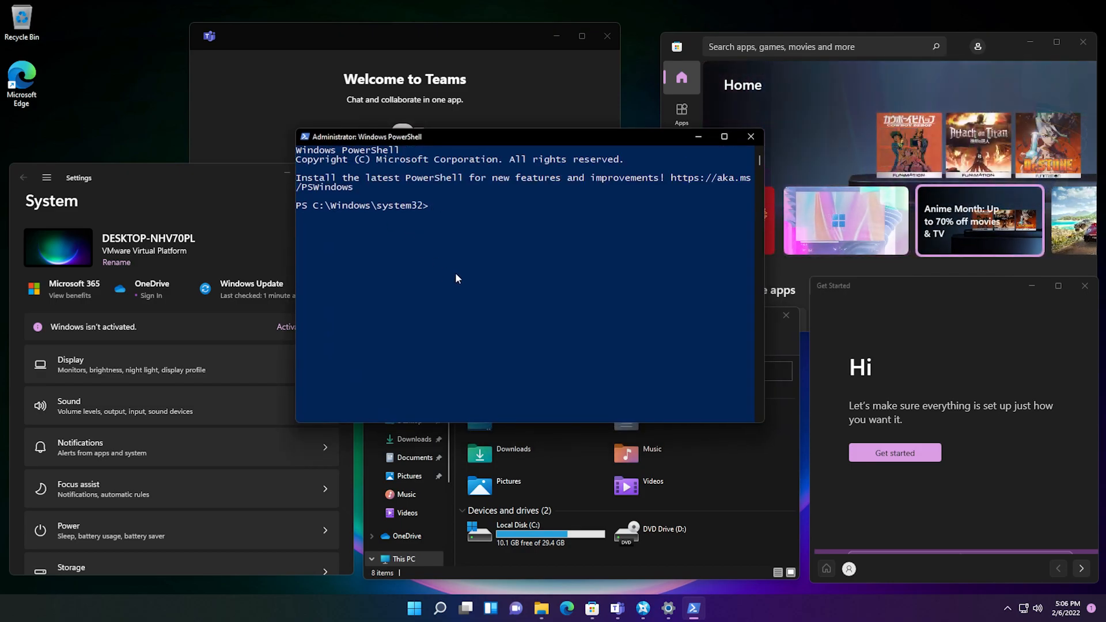
pyautogui.write('get-app')
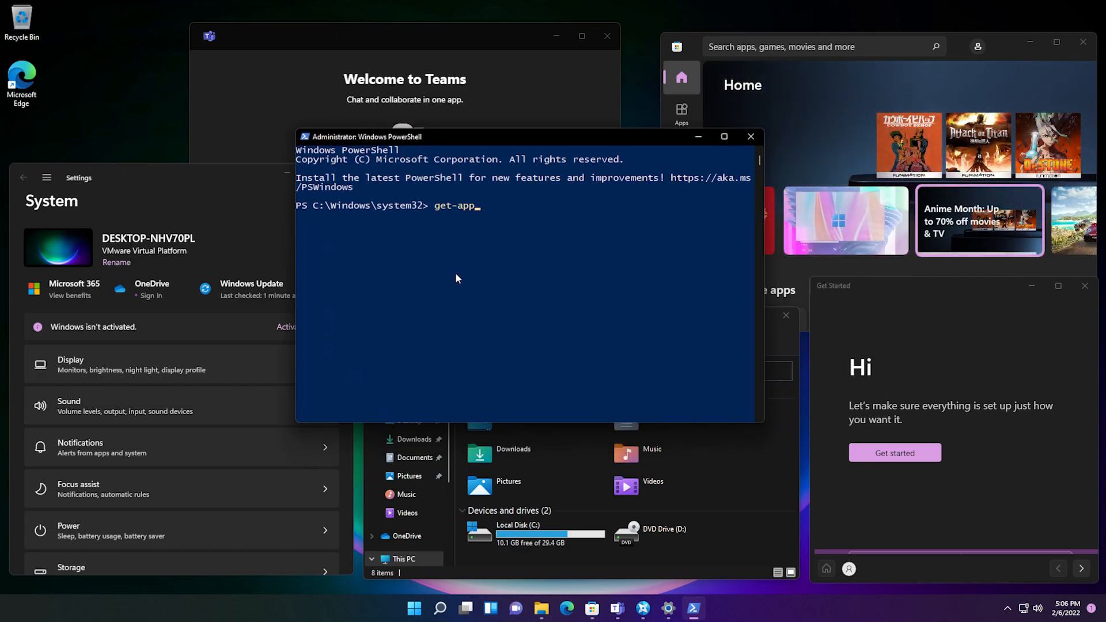
pyautogui.write('xpackage |')
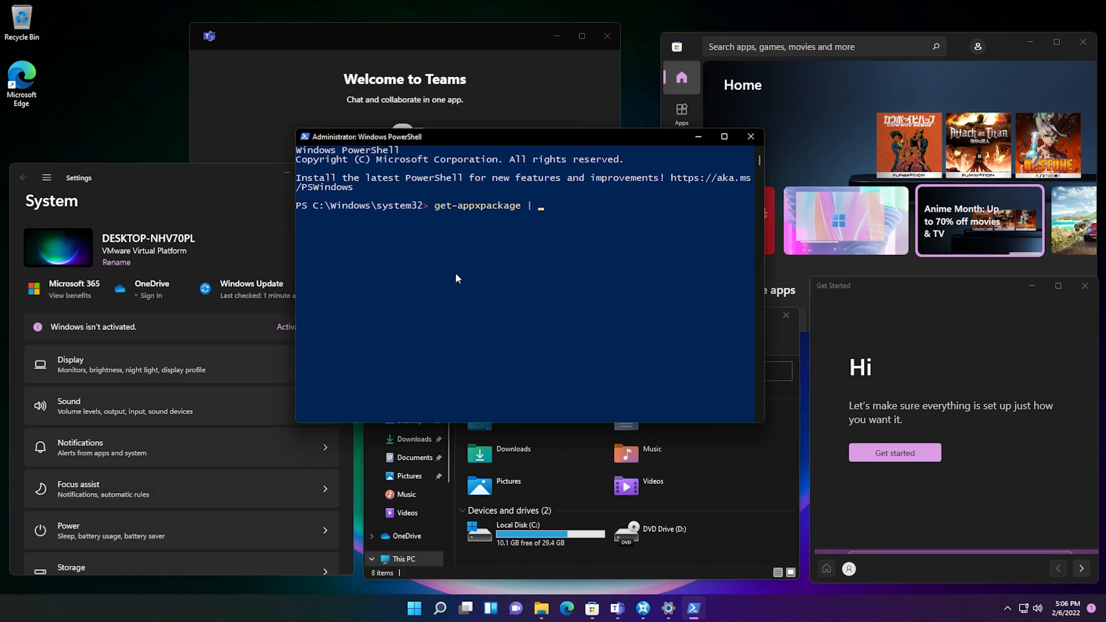
pyautogui.write('remove-appxpac')
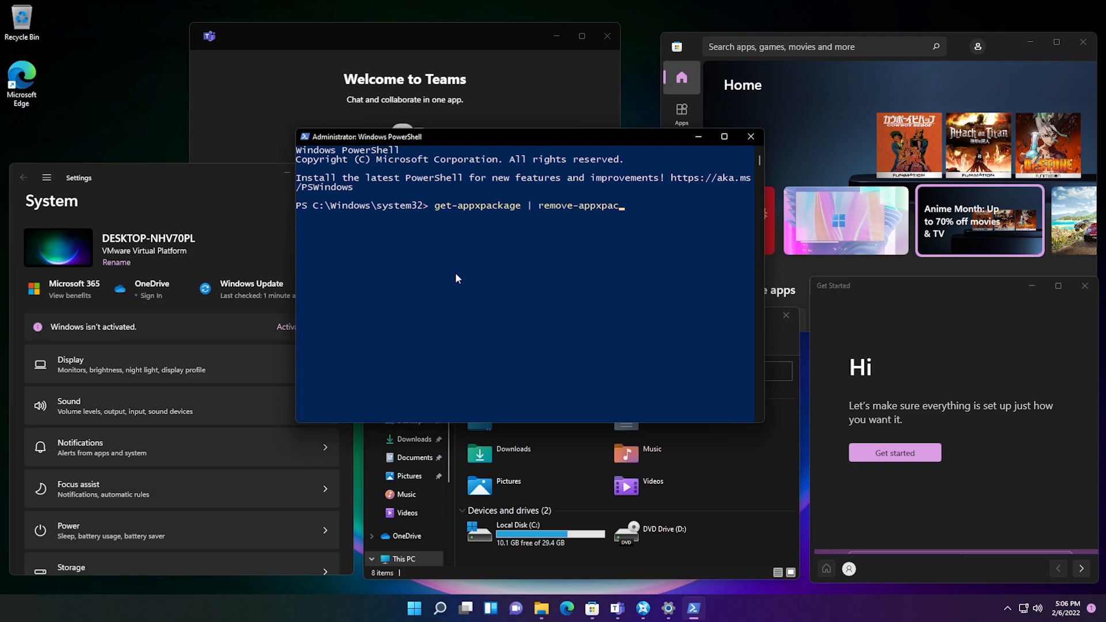
pyautogui.moveTo(456, 136); pyautogui.dragTo(464, 157)
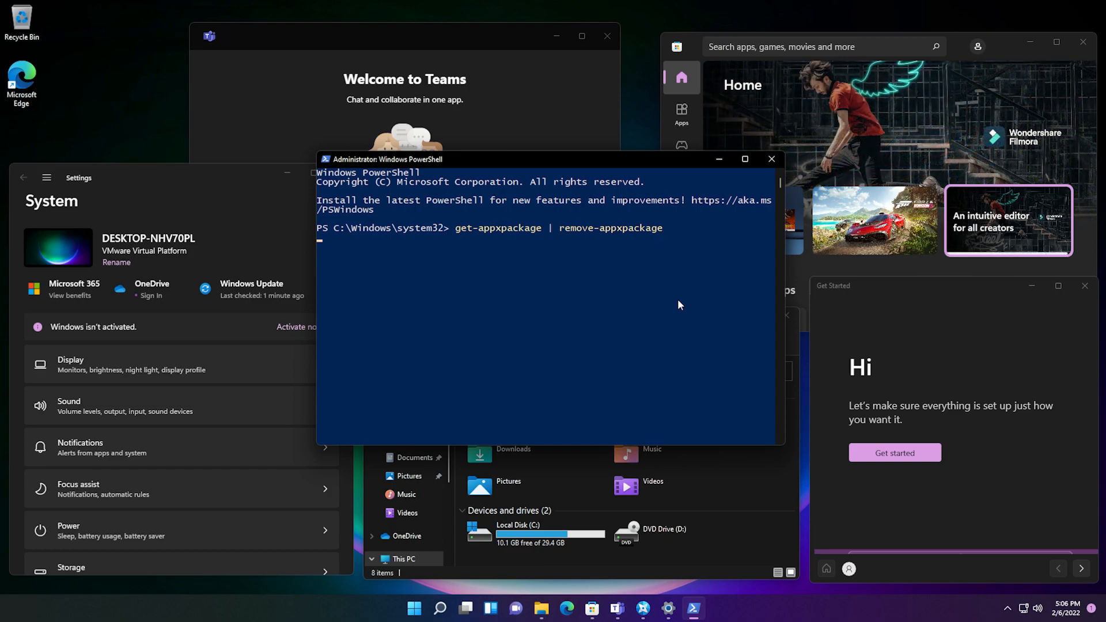
# - Run the removal pipeline and watch red errors and the Start menu Critical Error appear
pyautogui.press('Enter')
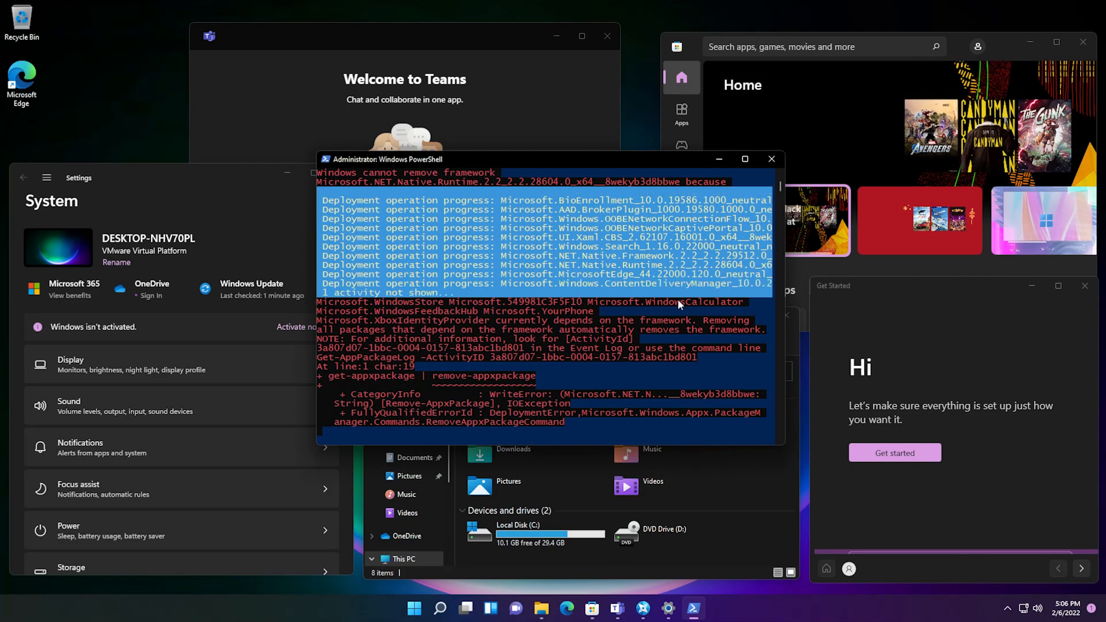
pyautogui.scroll(-3)
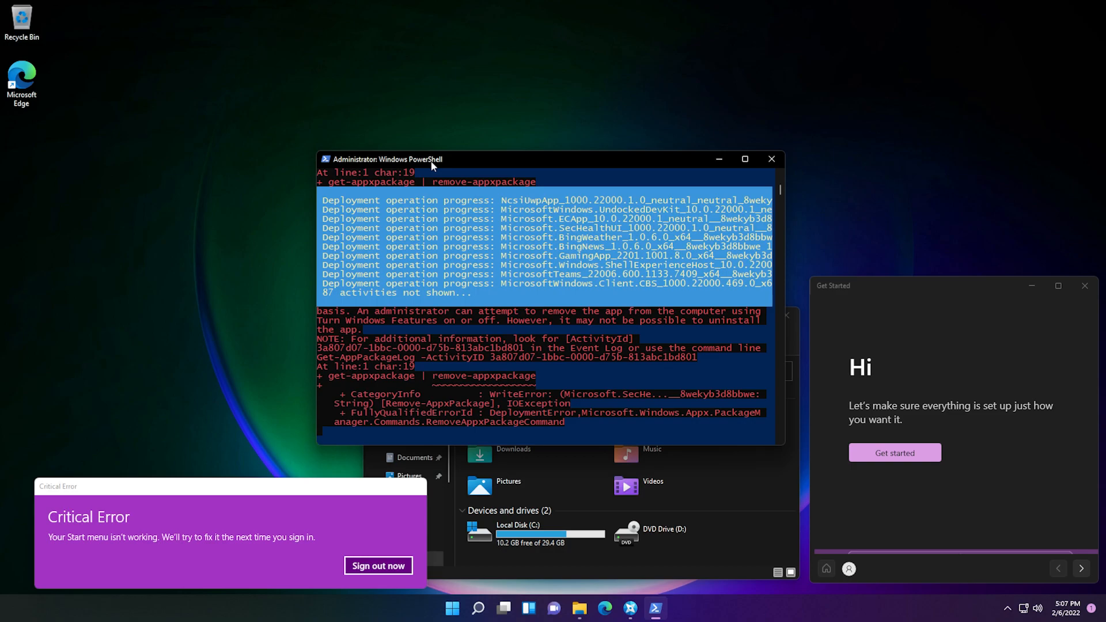
# - Try Personalize, action center and search, dismissing the missing-app errors, then close PowerShell
pyautogui.click(1084, 286)
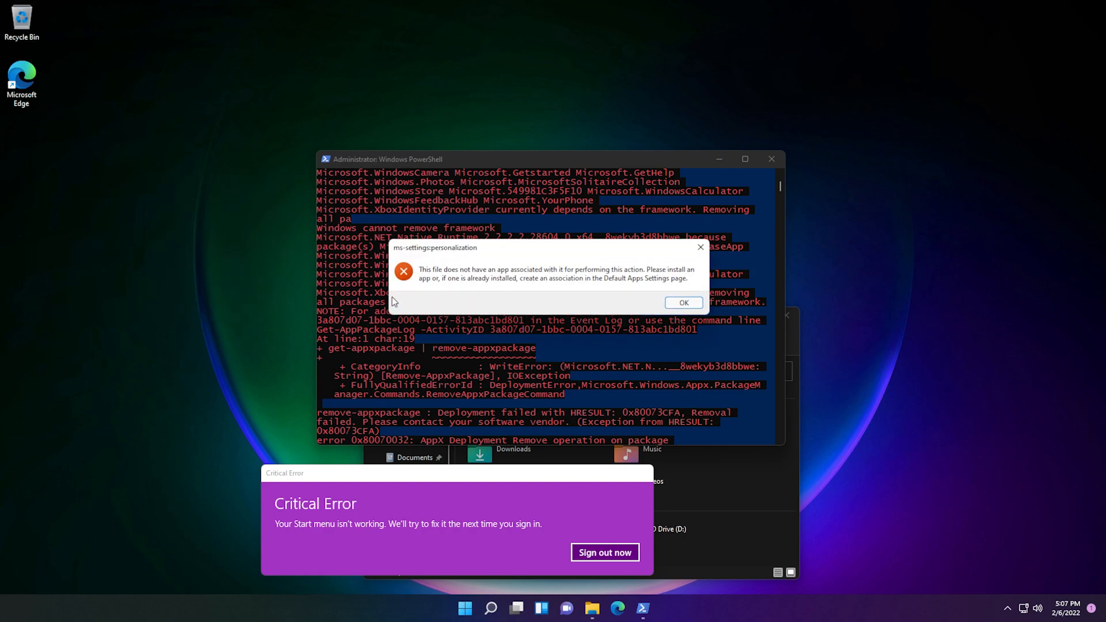
pyautogui.click(684, 302)
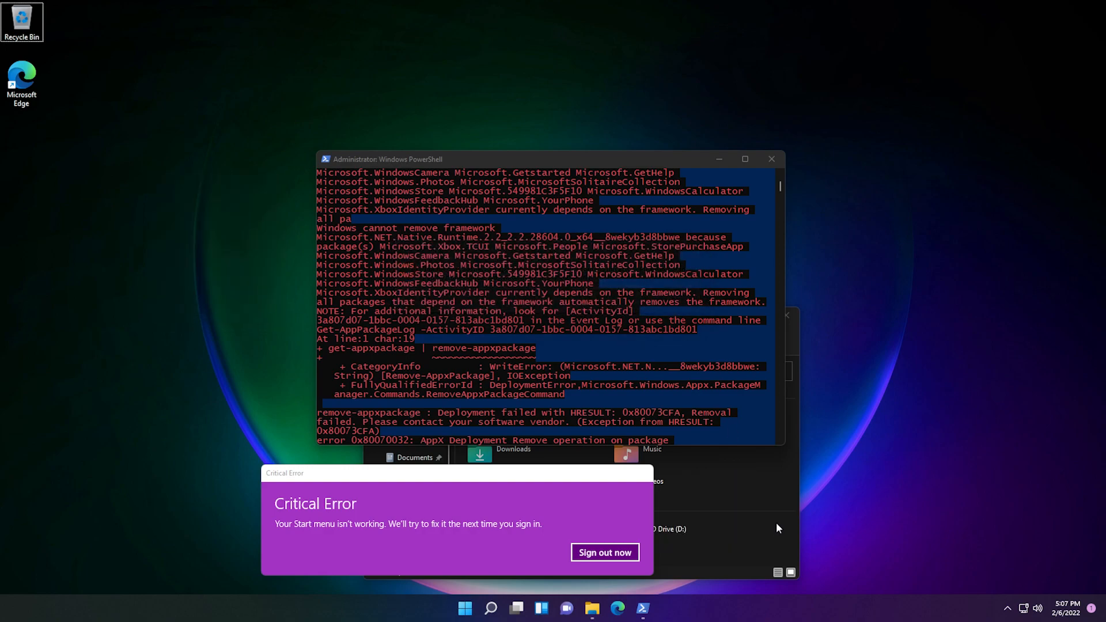
pyautogui.click(519, 609)
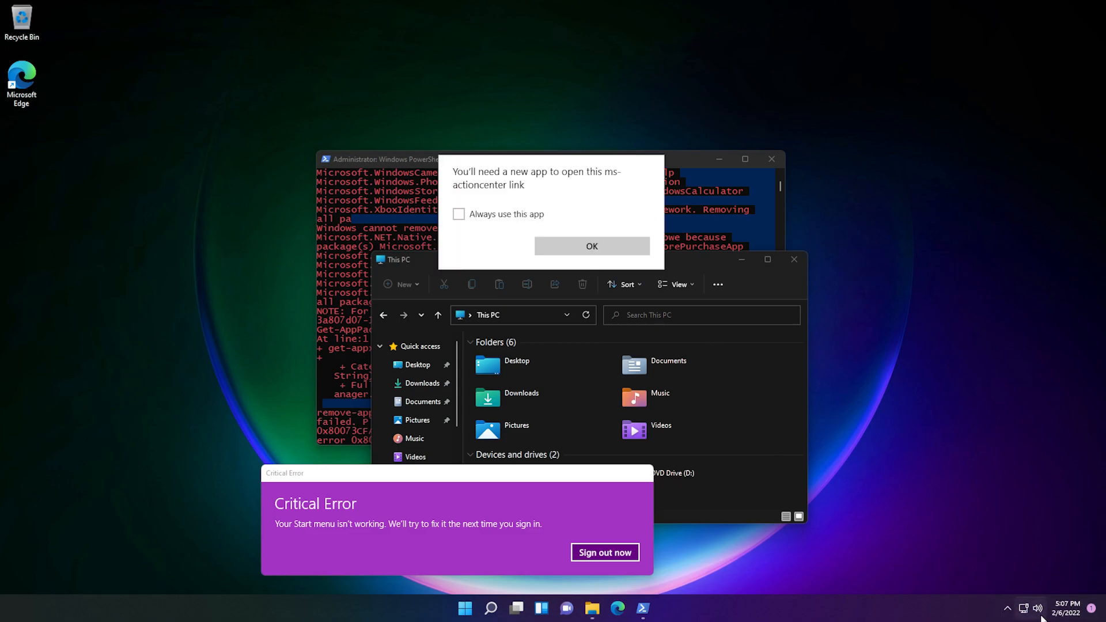
pyautogui.moveTo(493, 615)
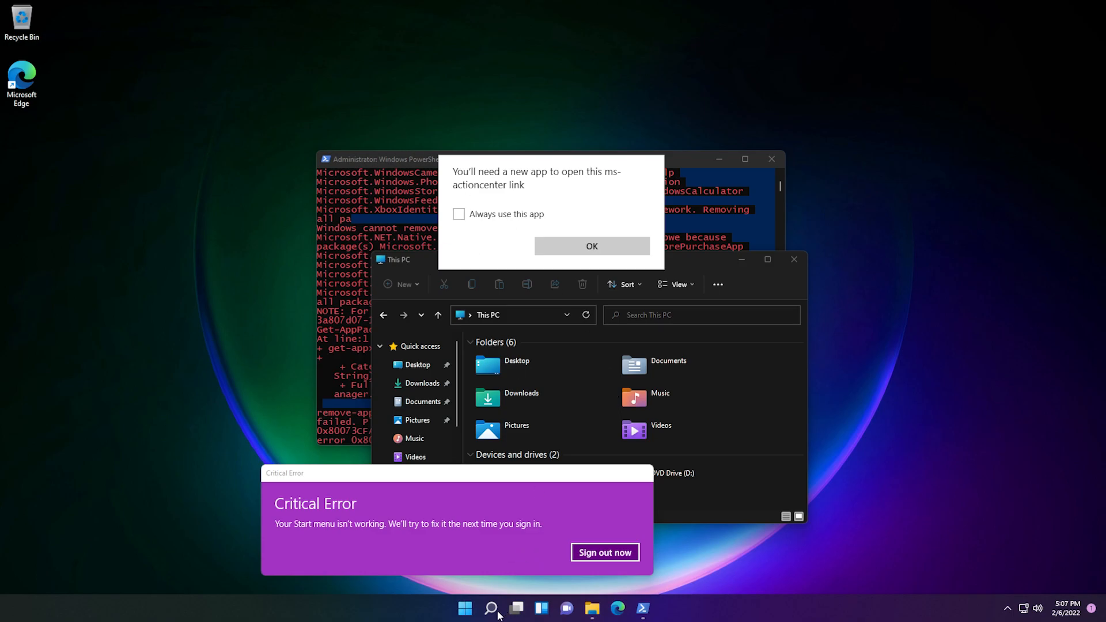
pyautogui.click(592, 246)
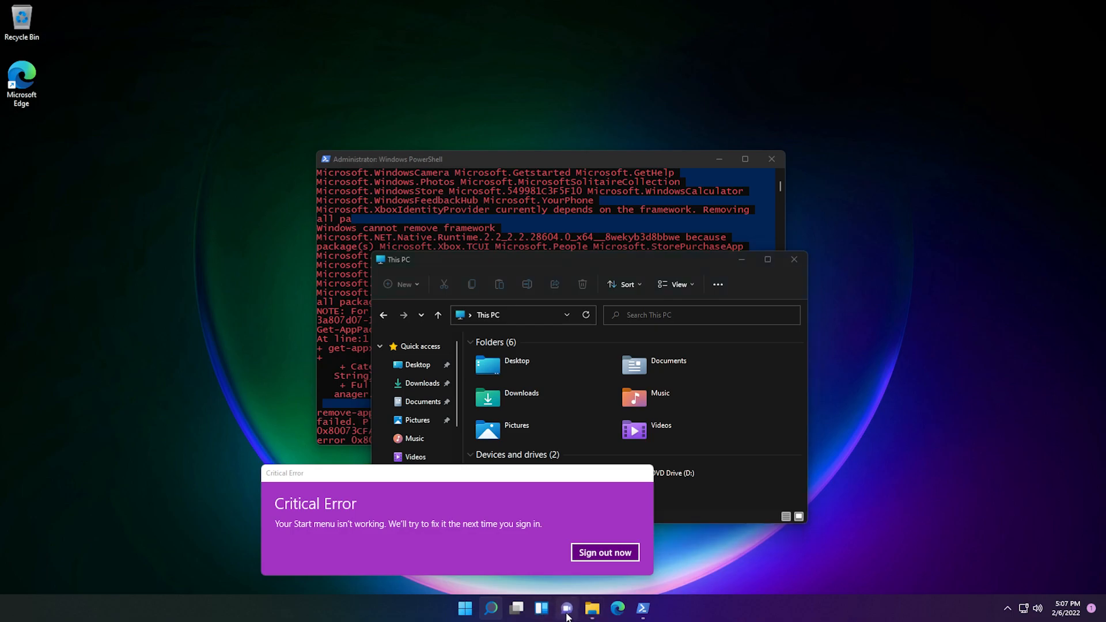
pyautogui.moveTo(574, 516)
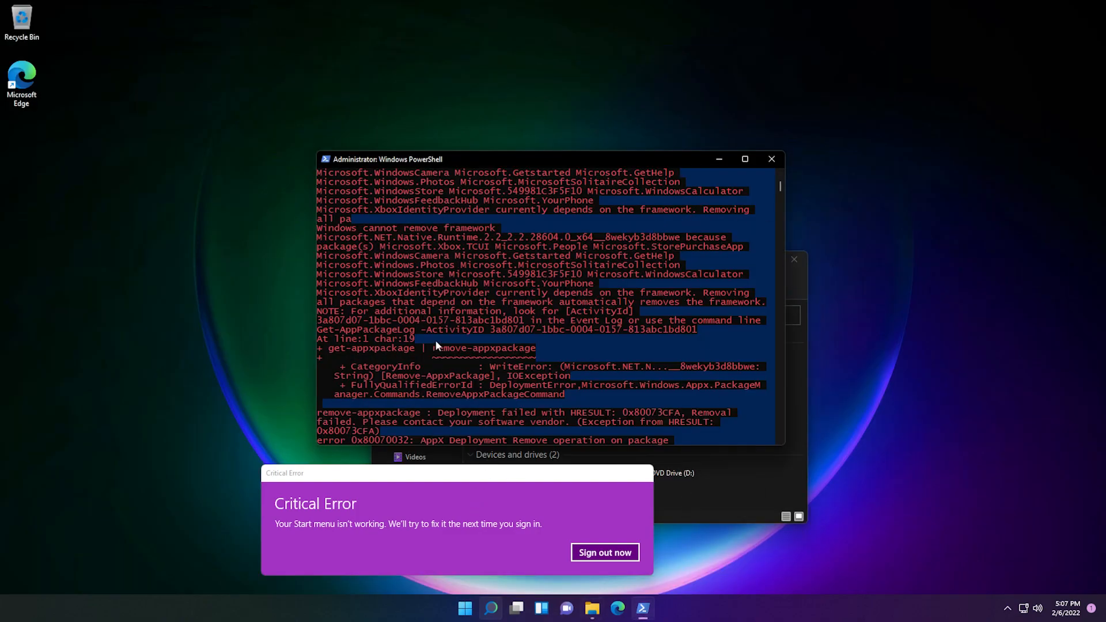
pyautogui.scroll(-3)
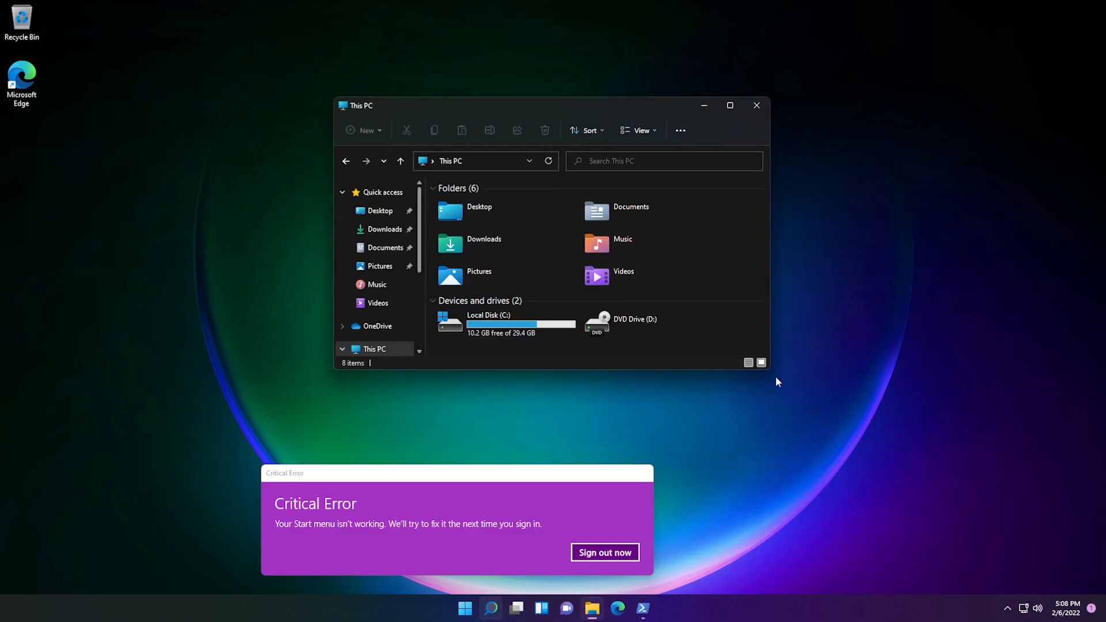
# - Browse Local Disk (C:) and the Windows folder, moving the Critical Error notice aside
pyautogui.doubleClick(489, 323)
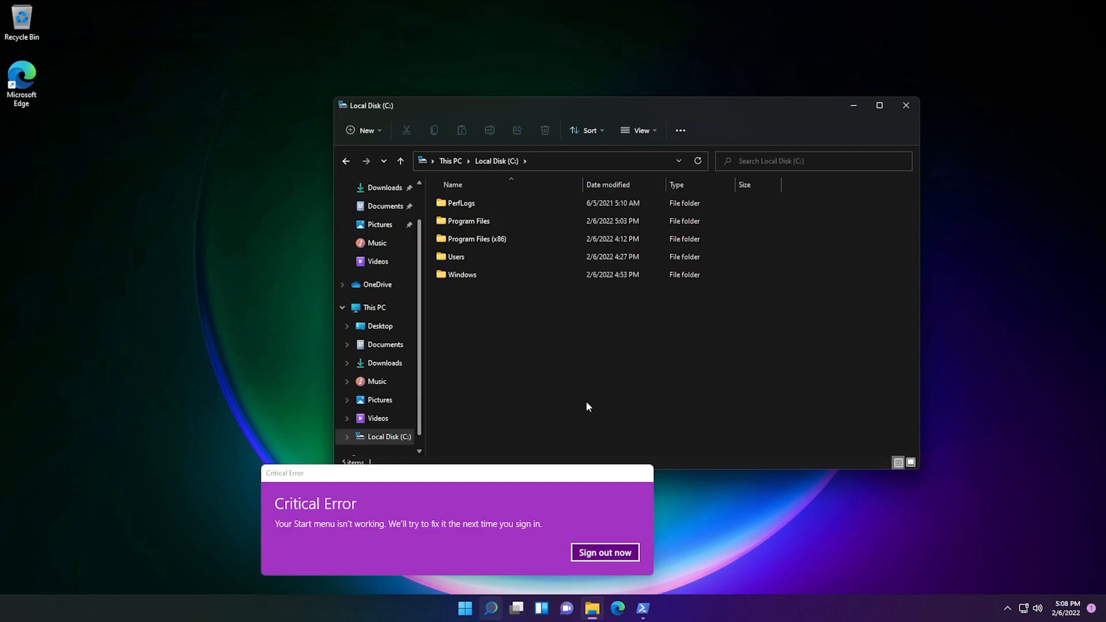
pyautogui.moveTo(598, 373)
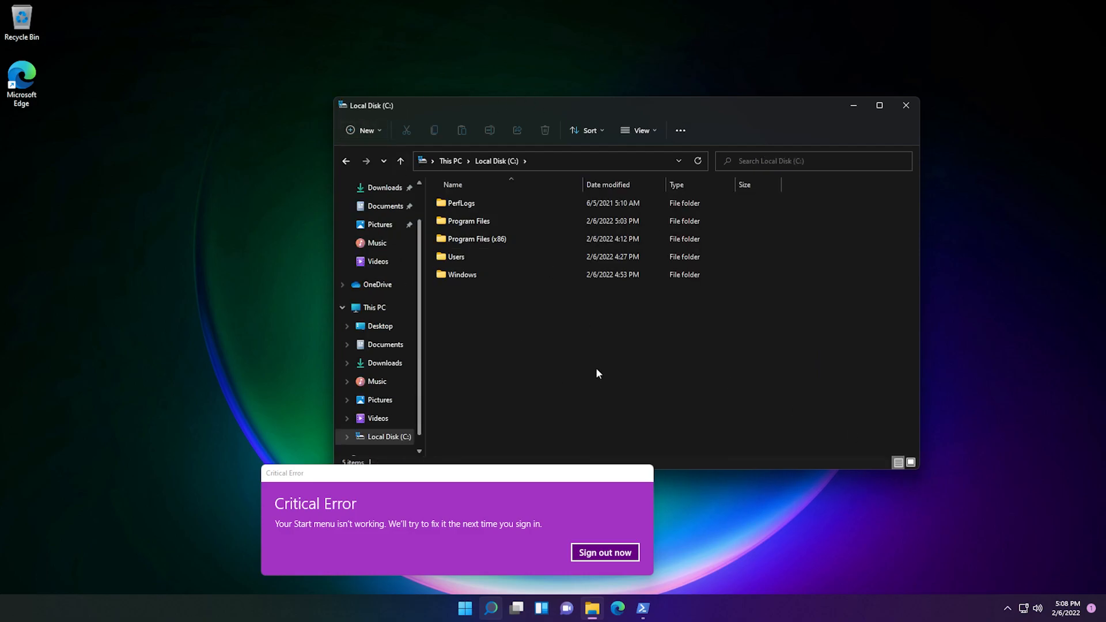
pyautogui.doubleClick(463, 275)
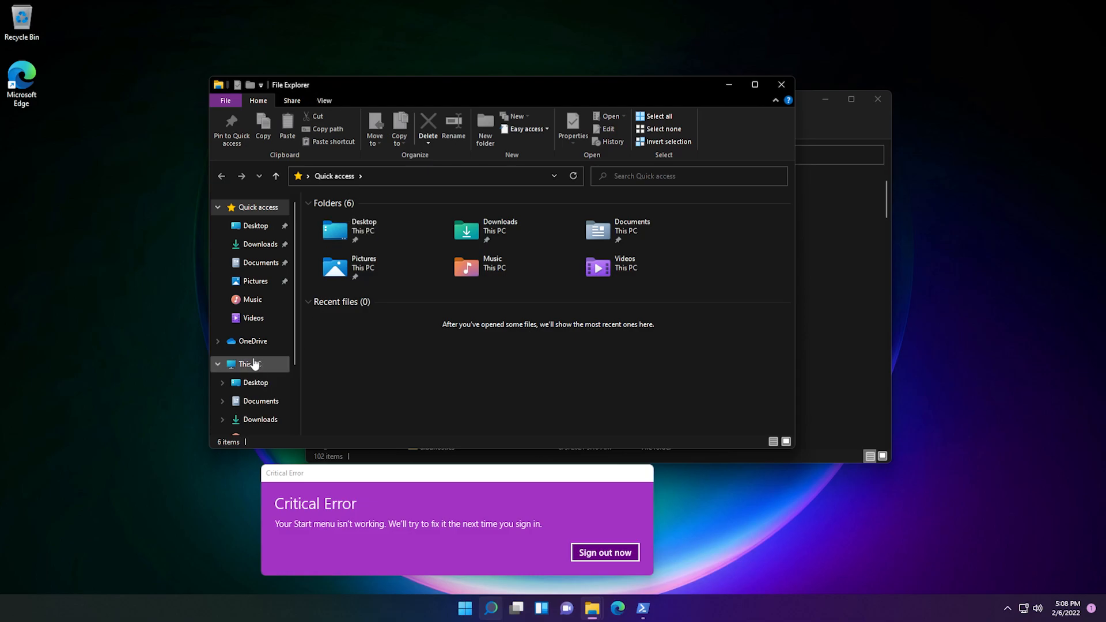
pyautogui.click(249, 364)
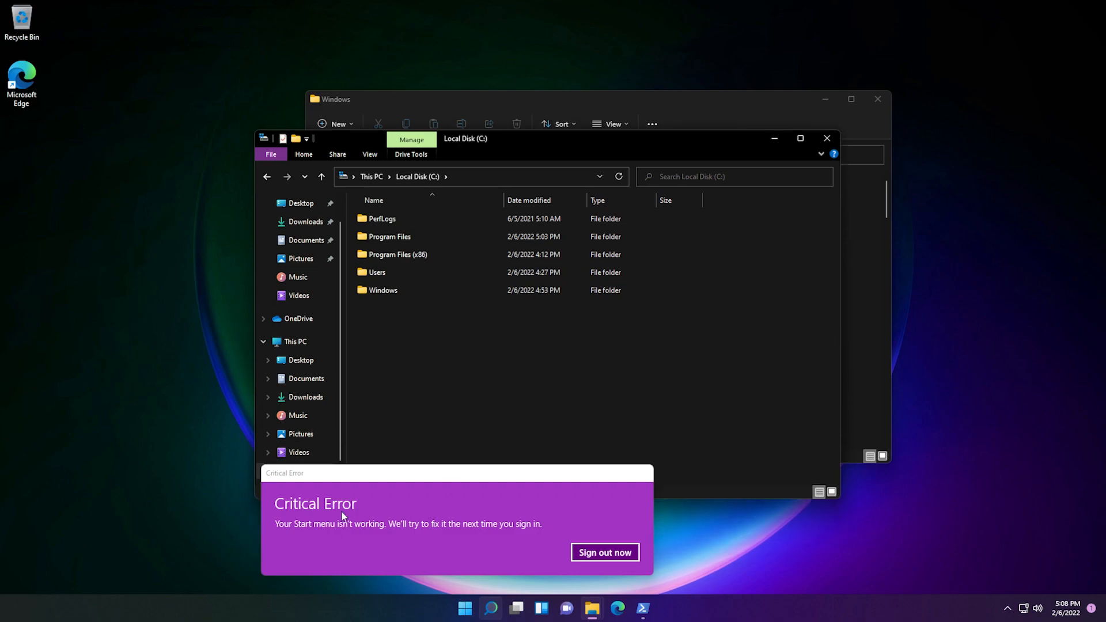
pyautogui.moveTo(284, 473); pyautogui.dragTo(386, 370)
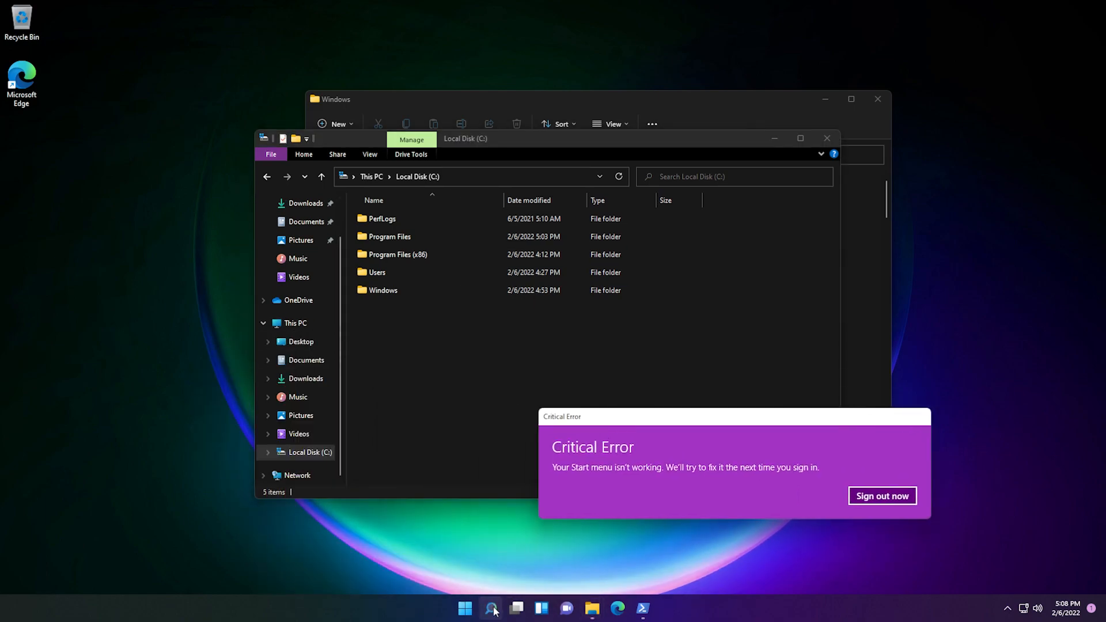
pyautogui.moveTo(561, 416); pyautogui.dragTo(694, 412)
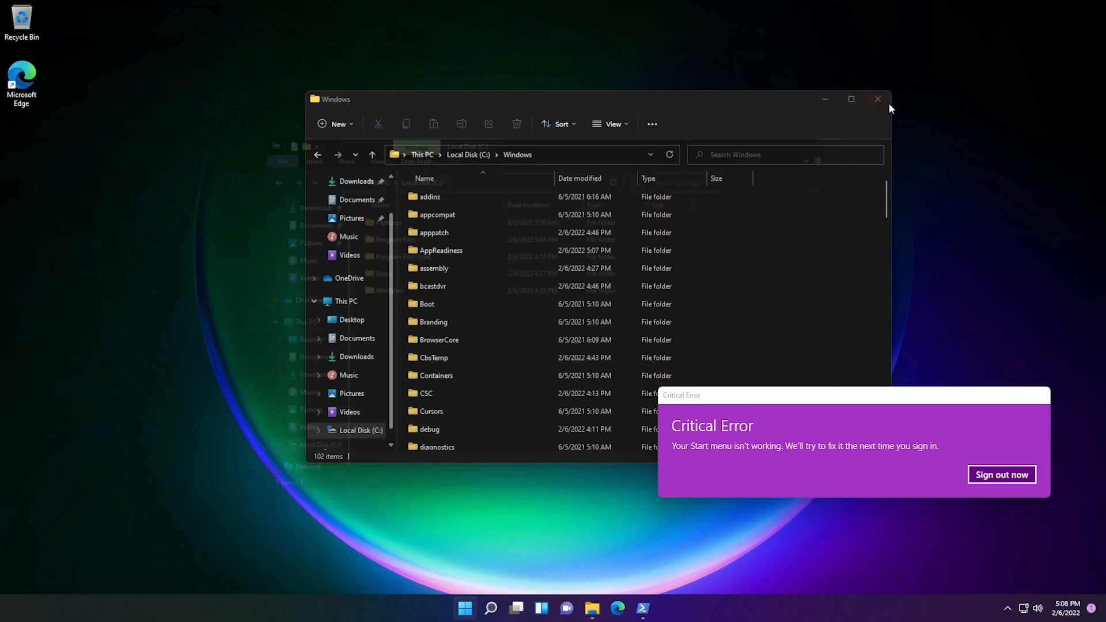
# - Reopen File Explorer from the taskbar as the shell restarts into the Windows 10-style taskbar
pyautogui.click(877, 99)
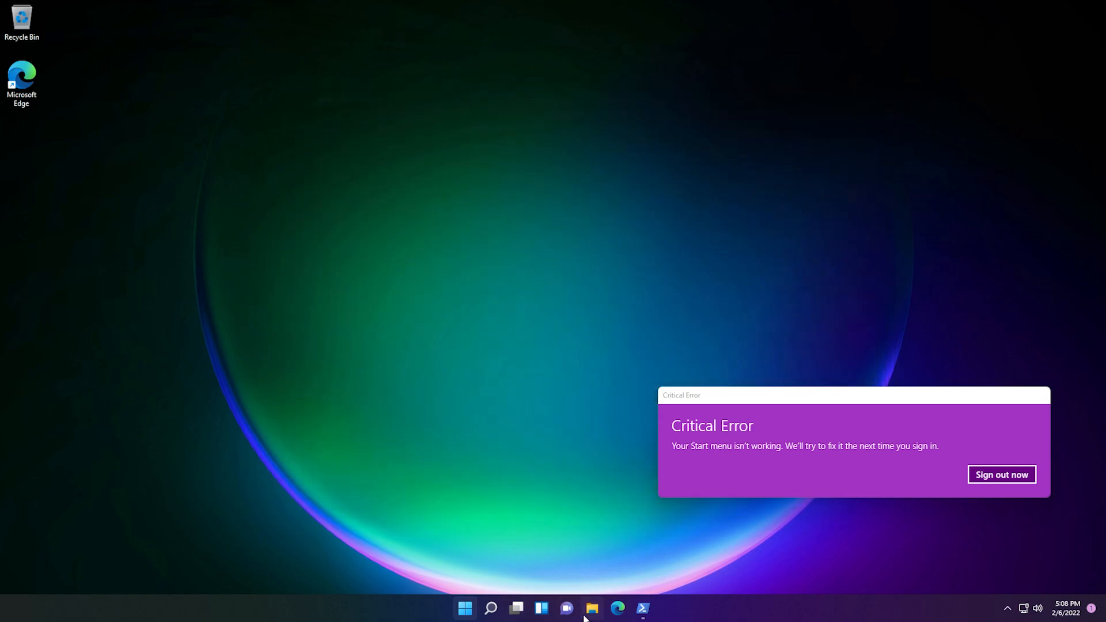
pyautogui.click(593, 609)
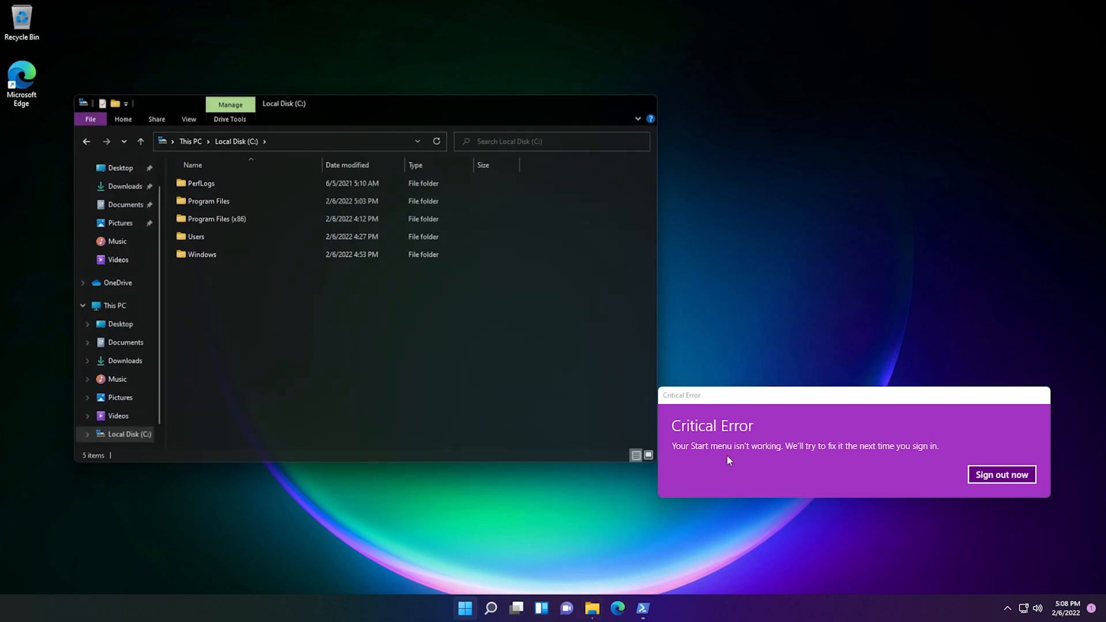
pyautogui.click(1002, 475)
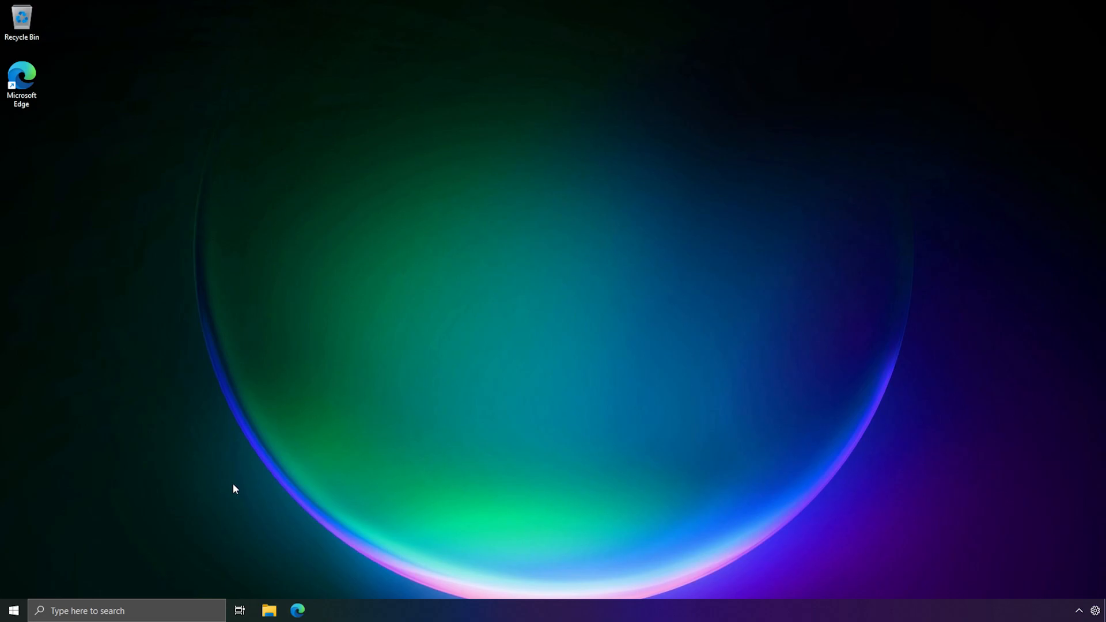
pyautogui.moveTo(64, 583)
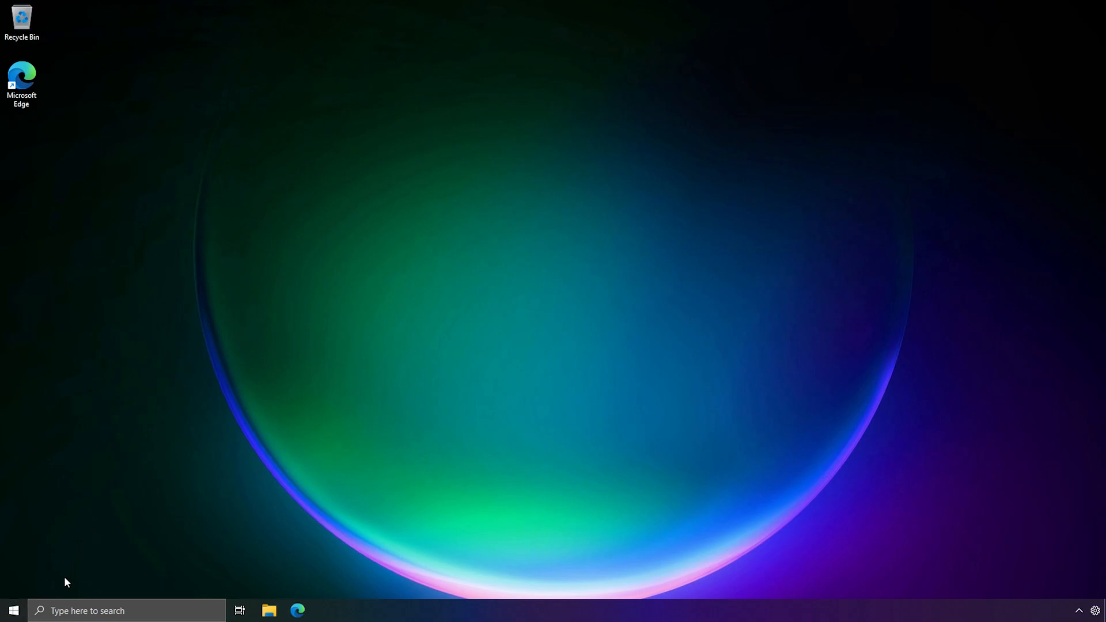
pyautogui.rightClick(375, 610)
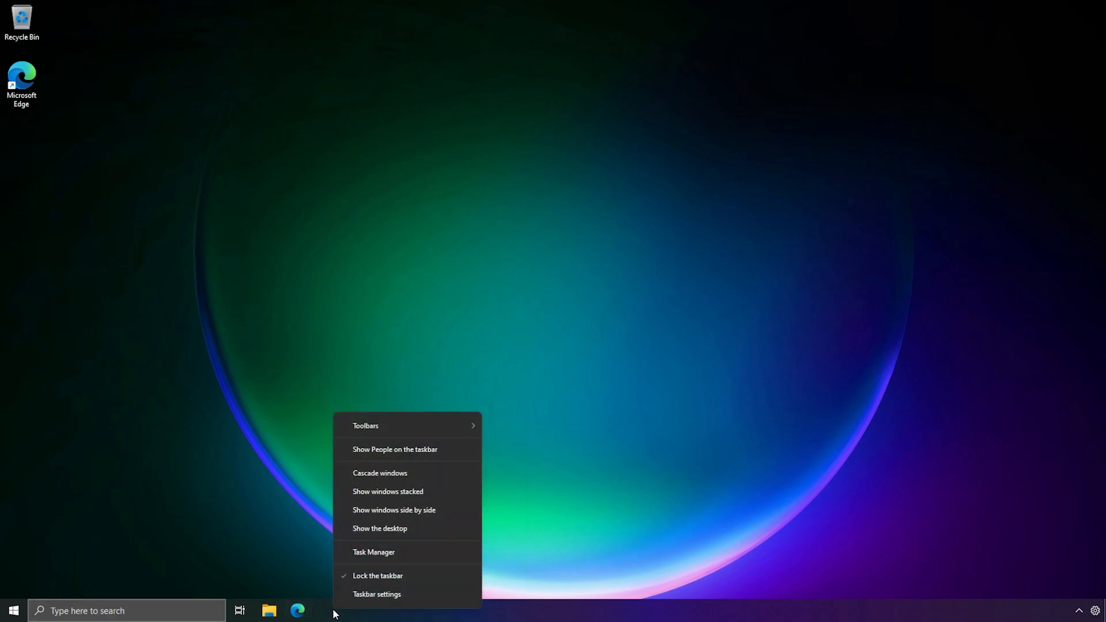
pyautogui.click(390, 565)
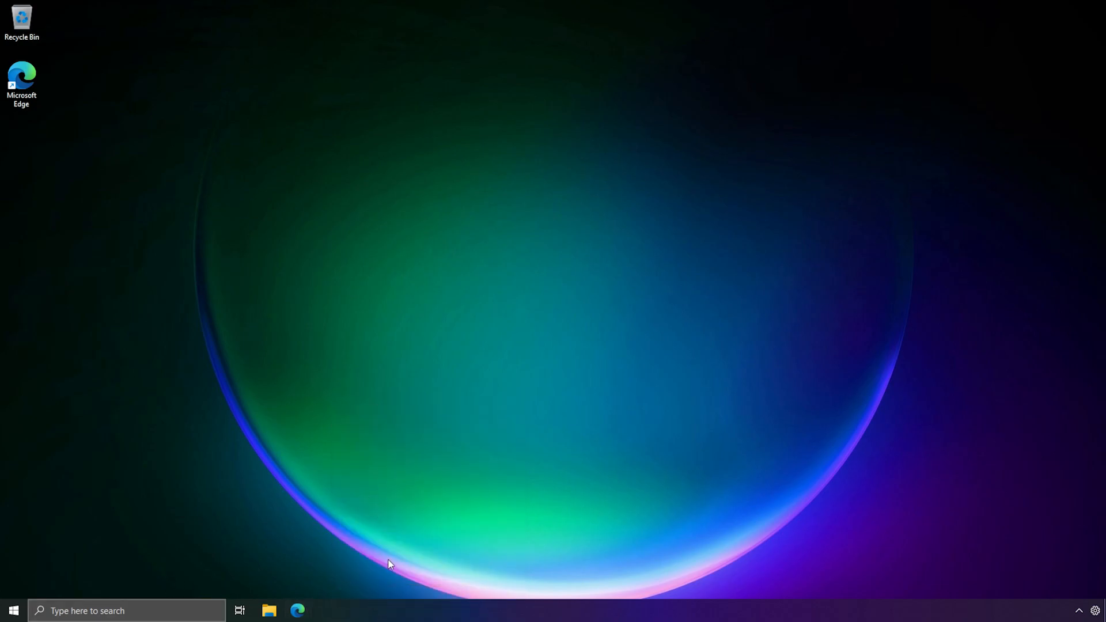
pyautogui.moveTo(265, 333)
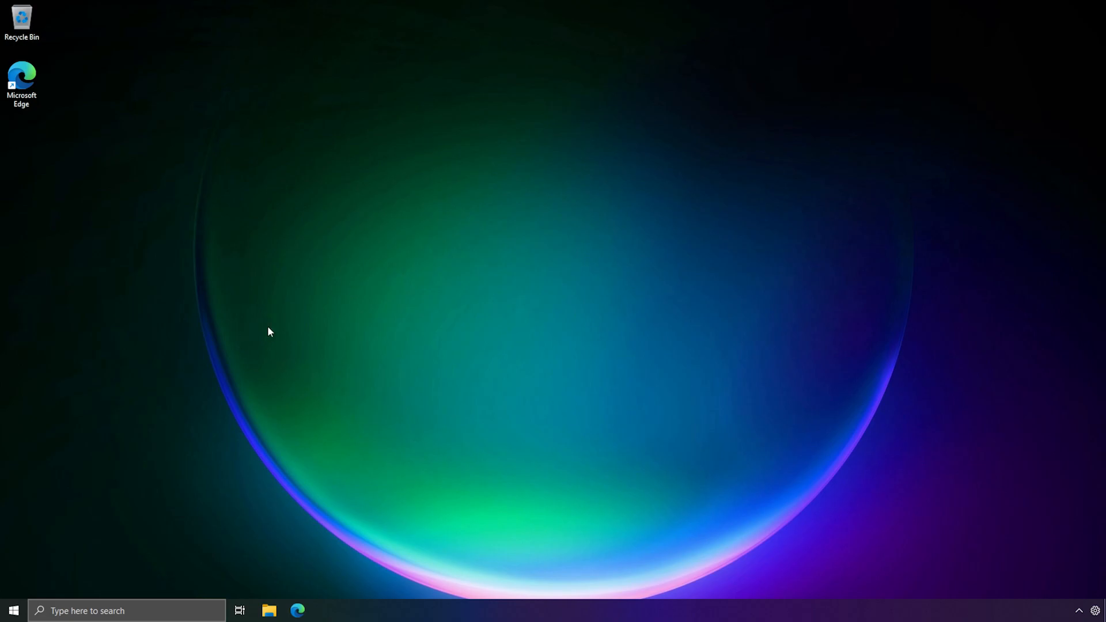
# - Open a File Explorer window that stays blank and move it aside
pyautogui.click(269, 610)
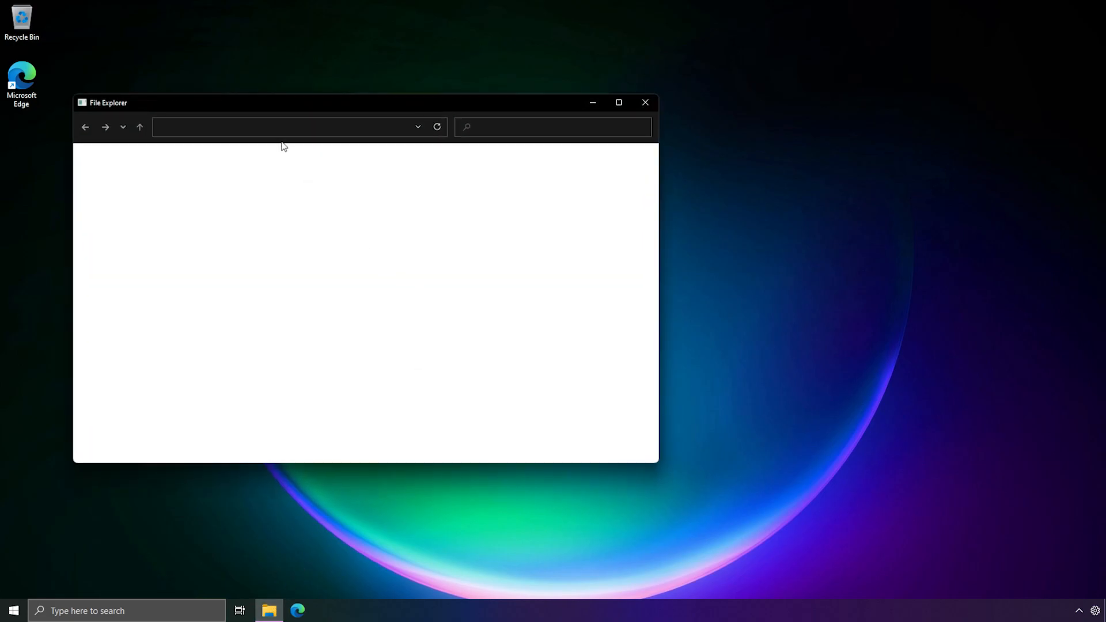
pyautogui.moveTo(109, 103); pyautogui.dragTo(465, 180)
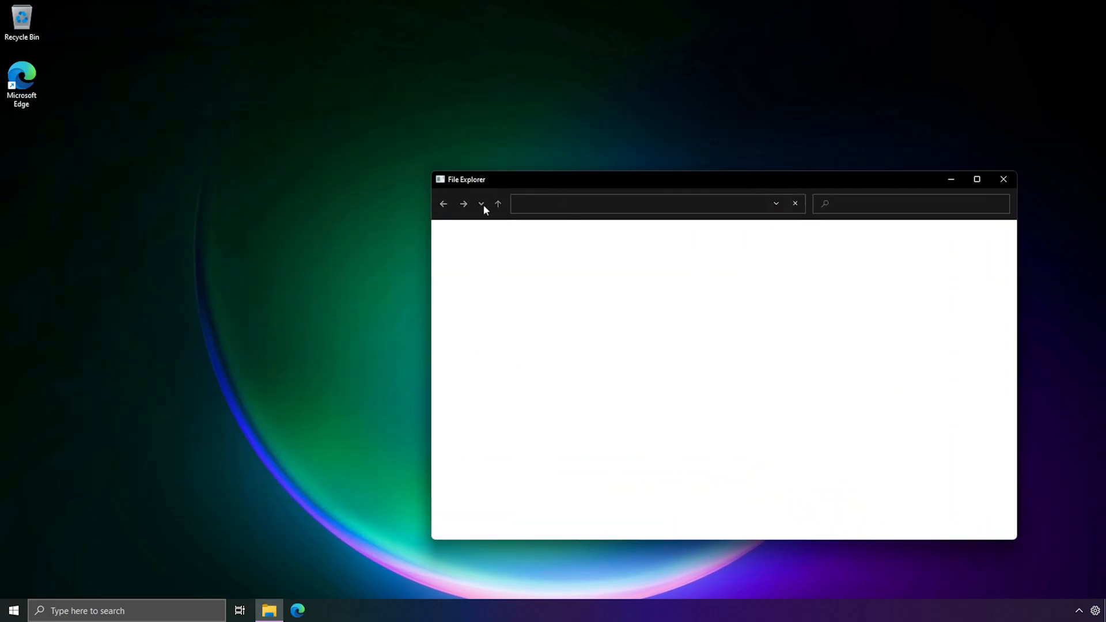
pyautogui.click(641, 203)
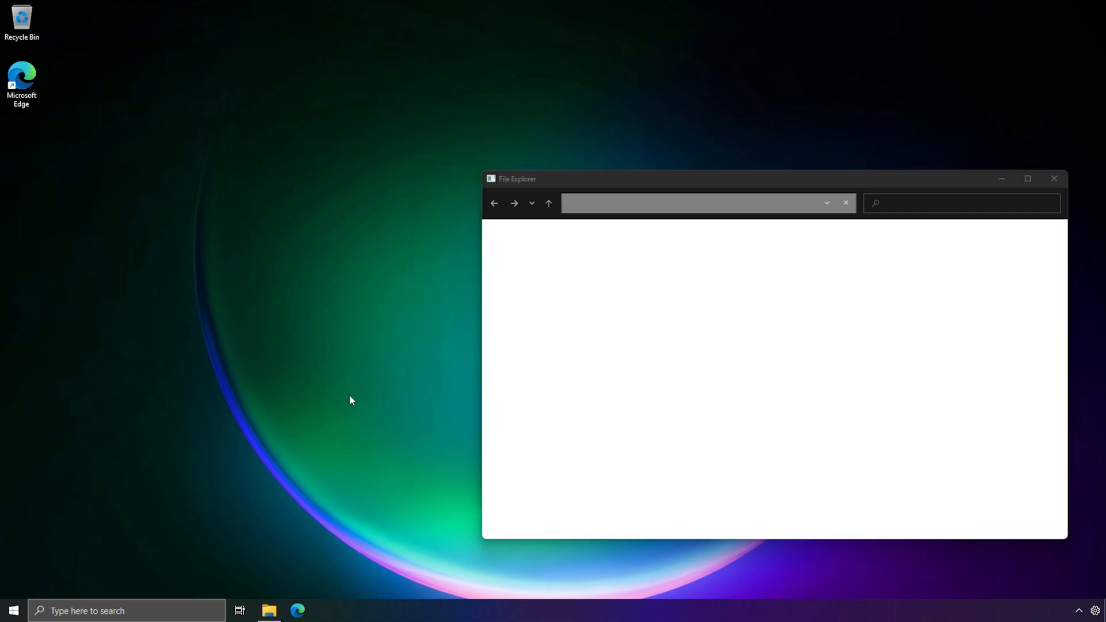
# - Run a command from the Run box to get a working Explorer and browse This PC into Local Disk (C:)
pyautogui.write('con')
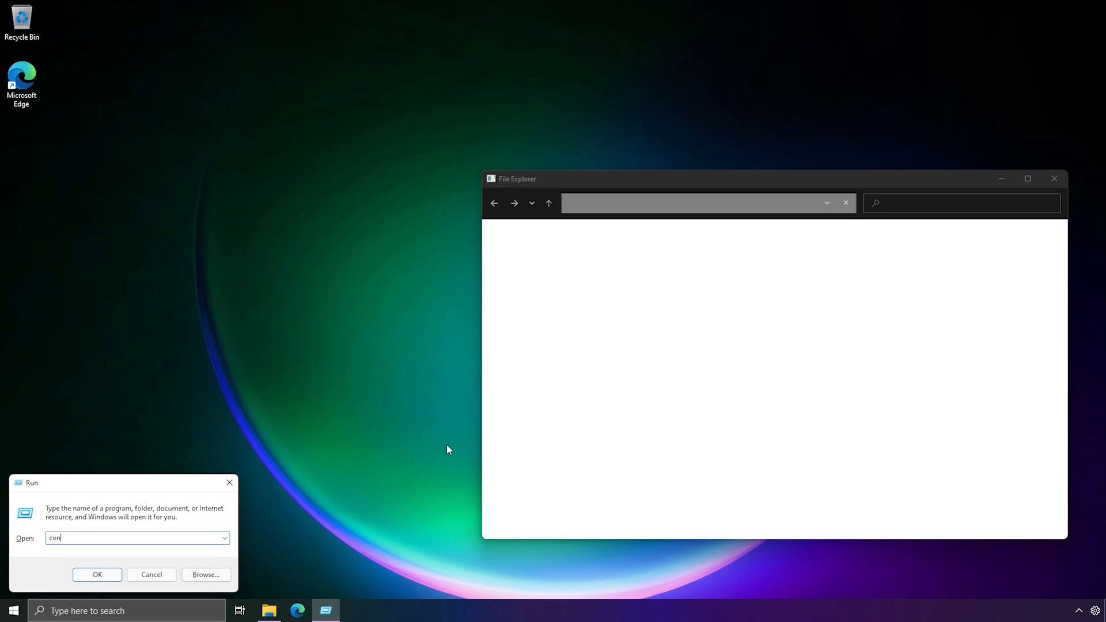
pyautogui.click(97, 574)
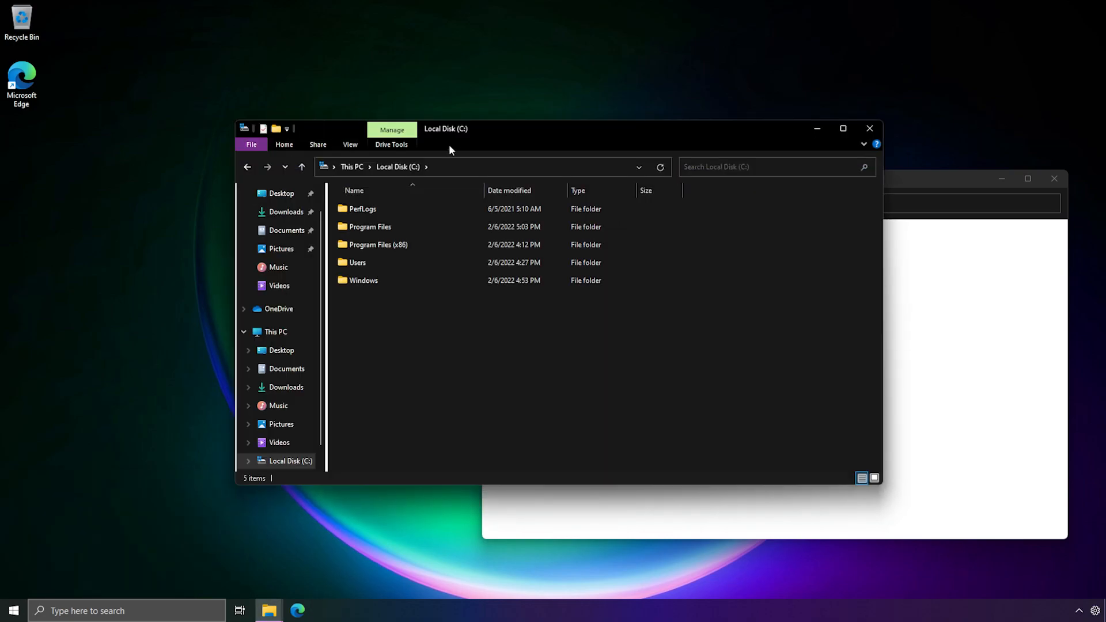
pyautogui.doubleClick(364, 280)
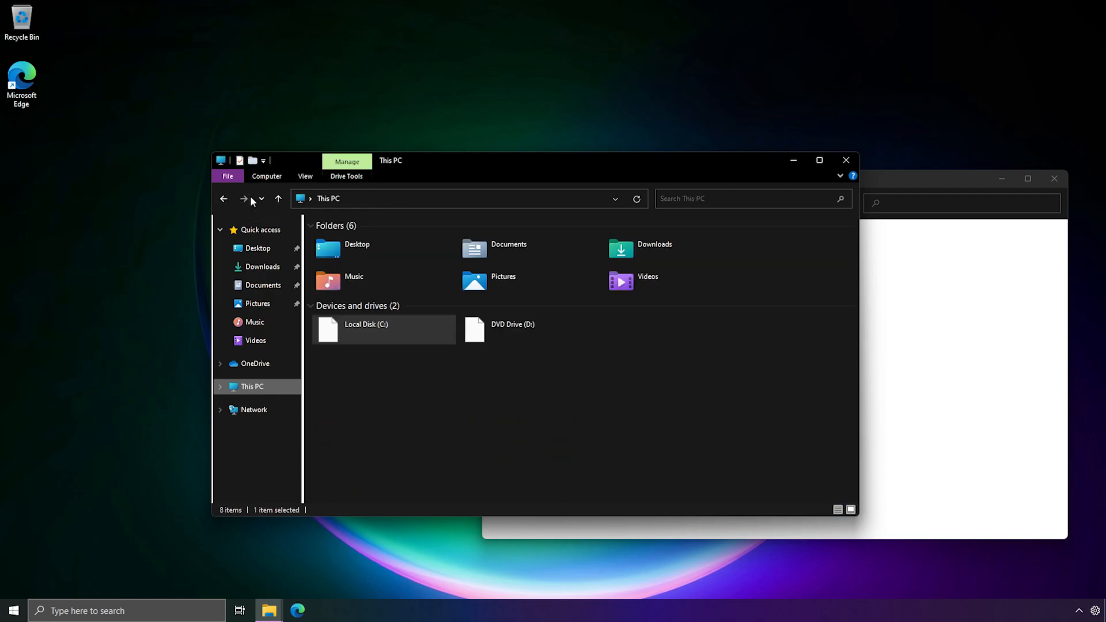
pyautogui.doubleClick(366, 330)
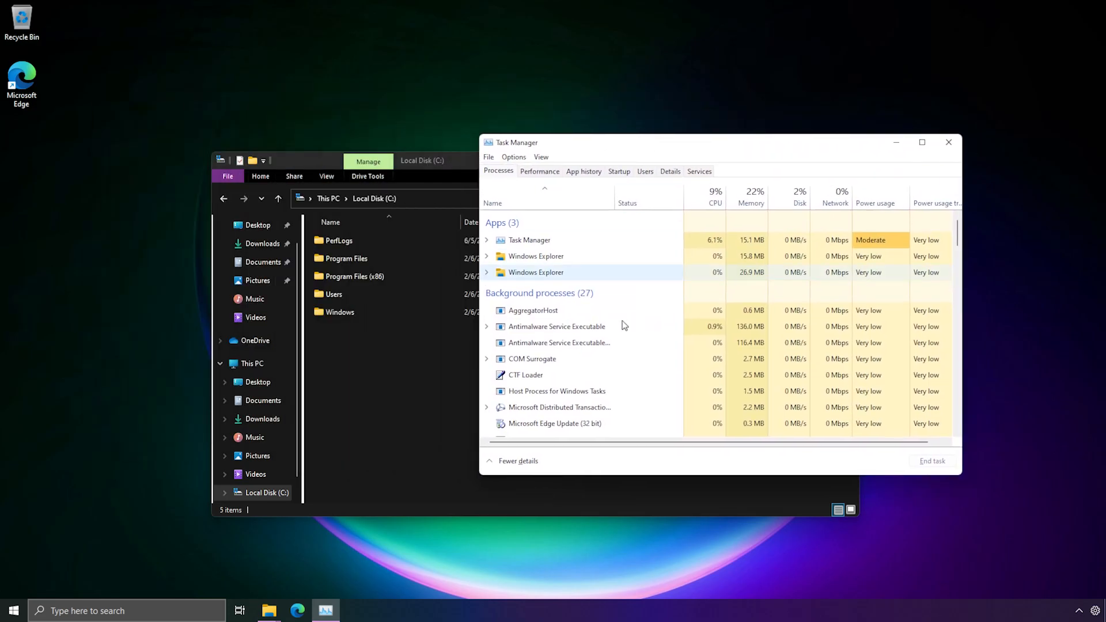
# - Show Task Manager's Details tab and scroll through the running processes
pyautogui.click(671, 171)
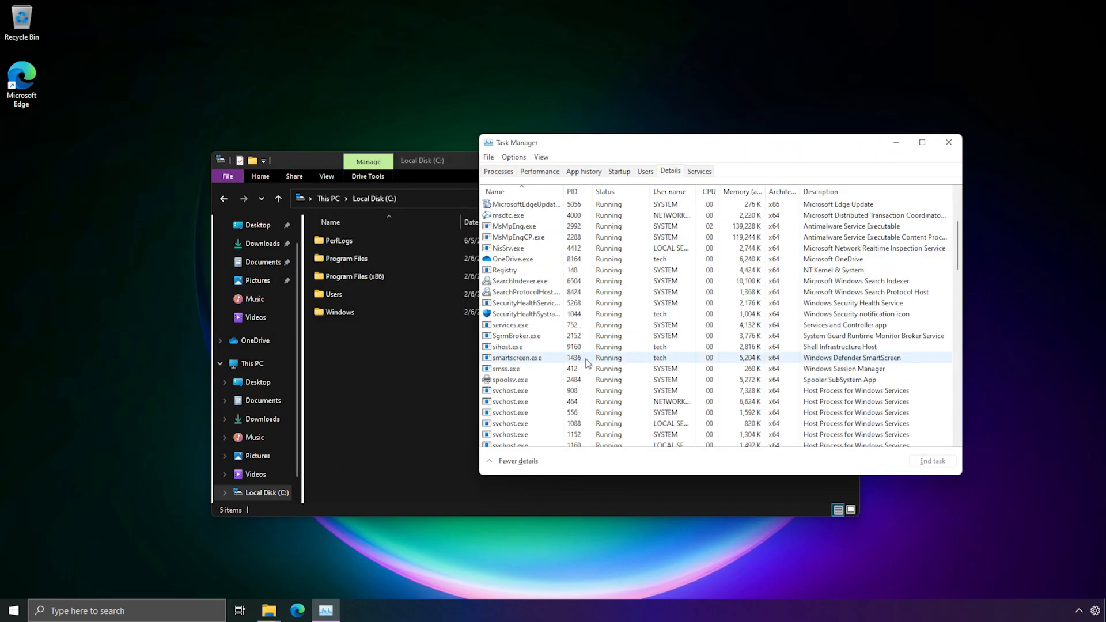
pyautogui.scroll(-3)
pyautogui.write('s')
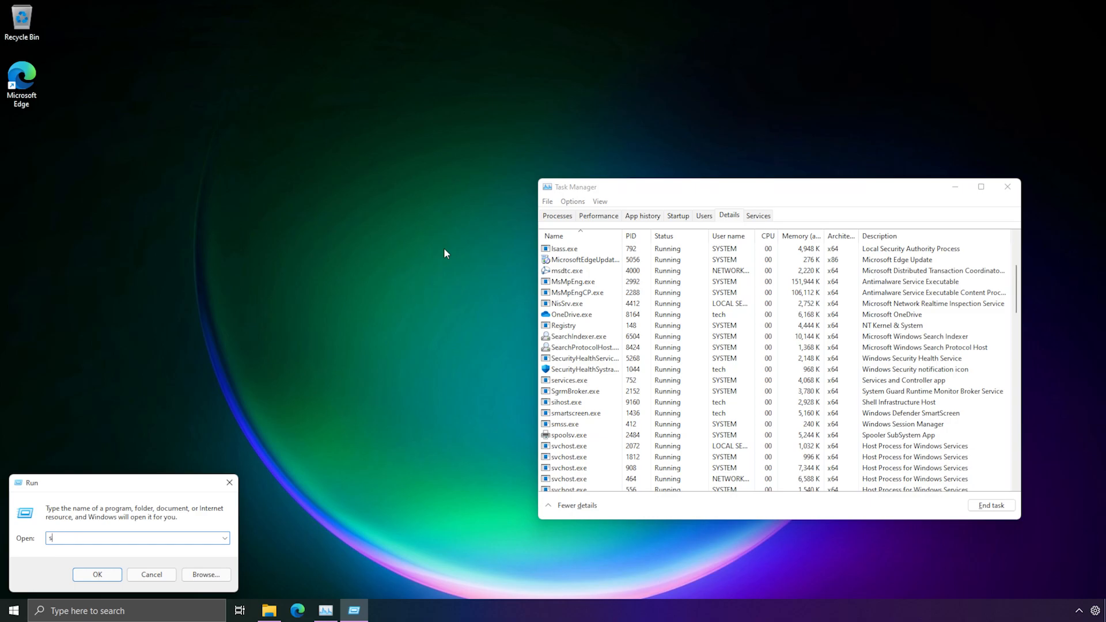
# - Run shell:appsfolder to list the 43 built-in tools in the Applications folder
pyautogui.write('hell:appsfo')
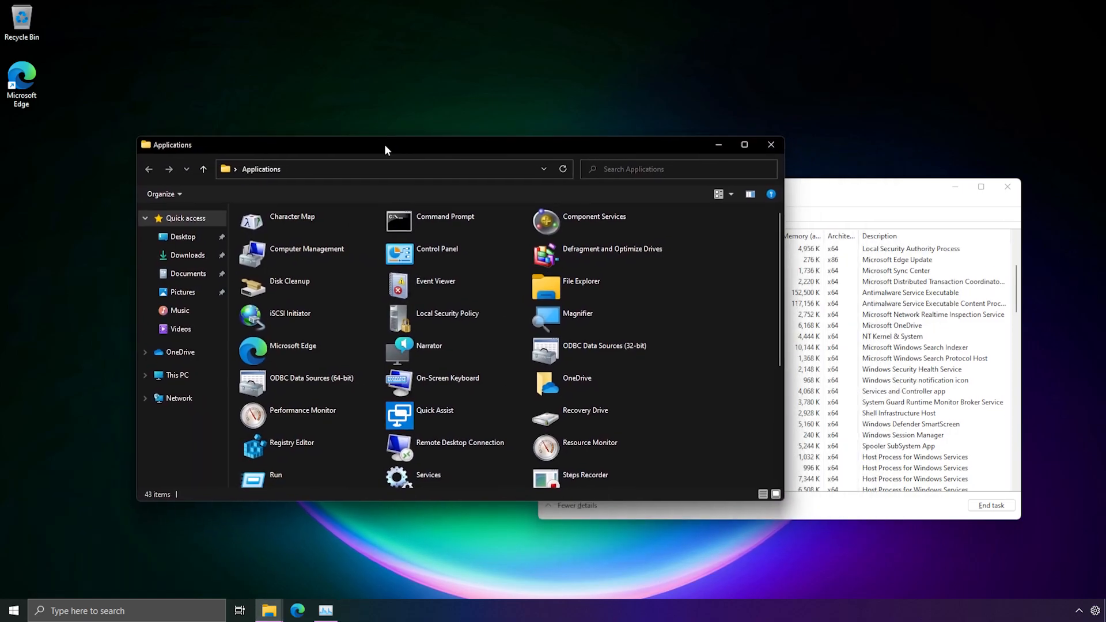
pyautogui.scroll(-3)
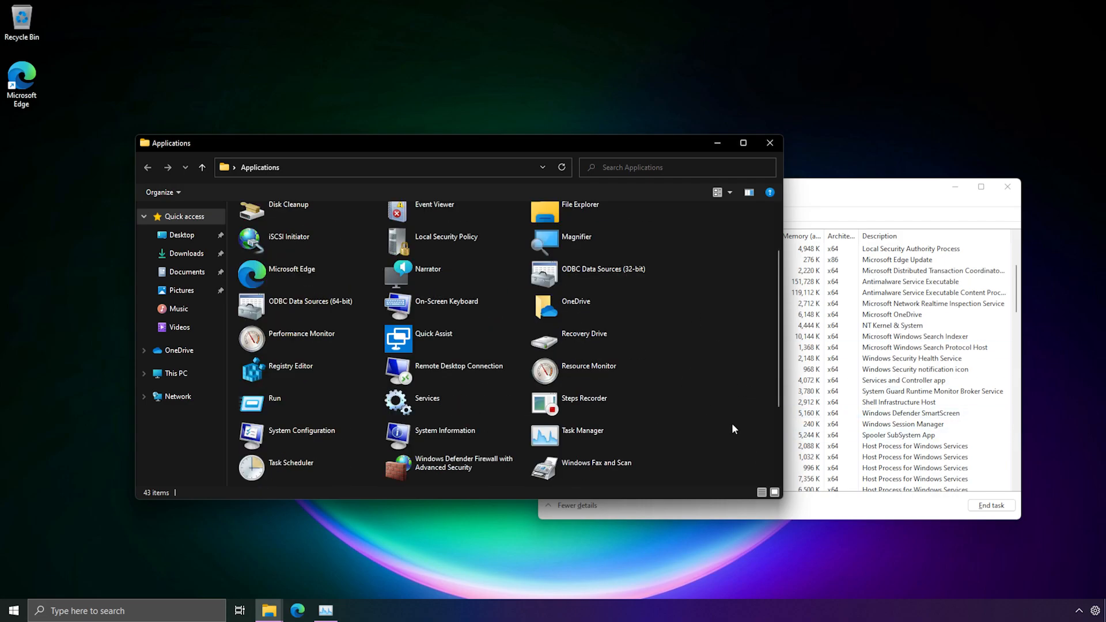
pyautogui.moveTo(690, 410)
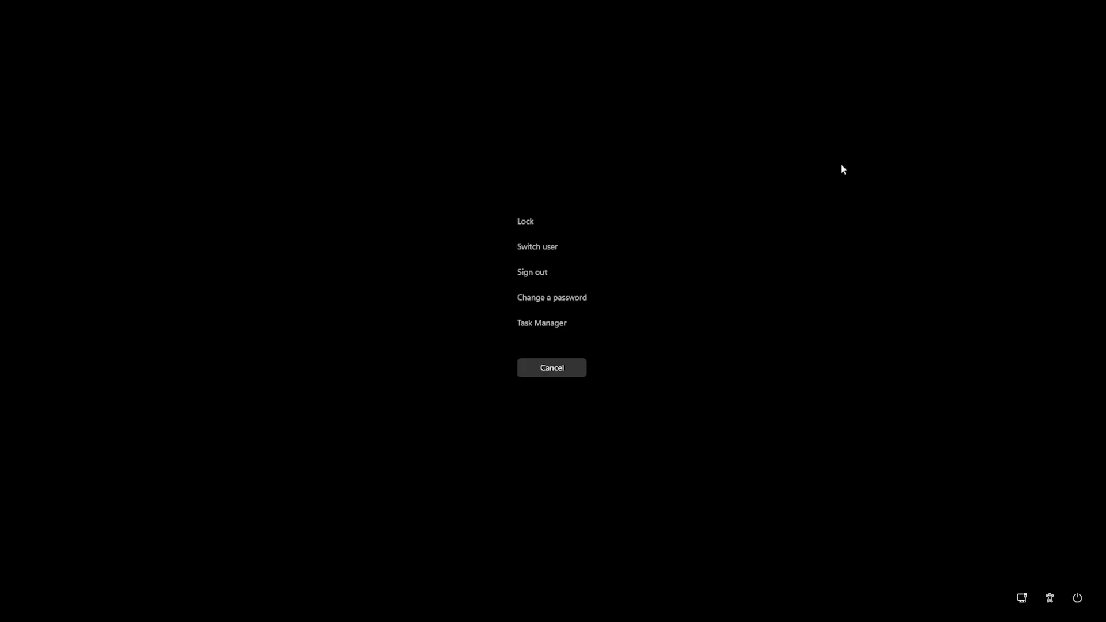
# - Leave the Ctrl+Alt+Del security screen and return to an empty desktop
pyautogui.click(1078, 598)
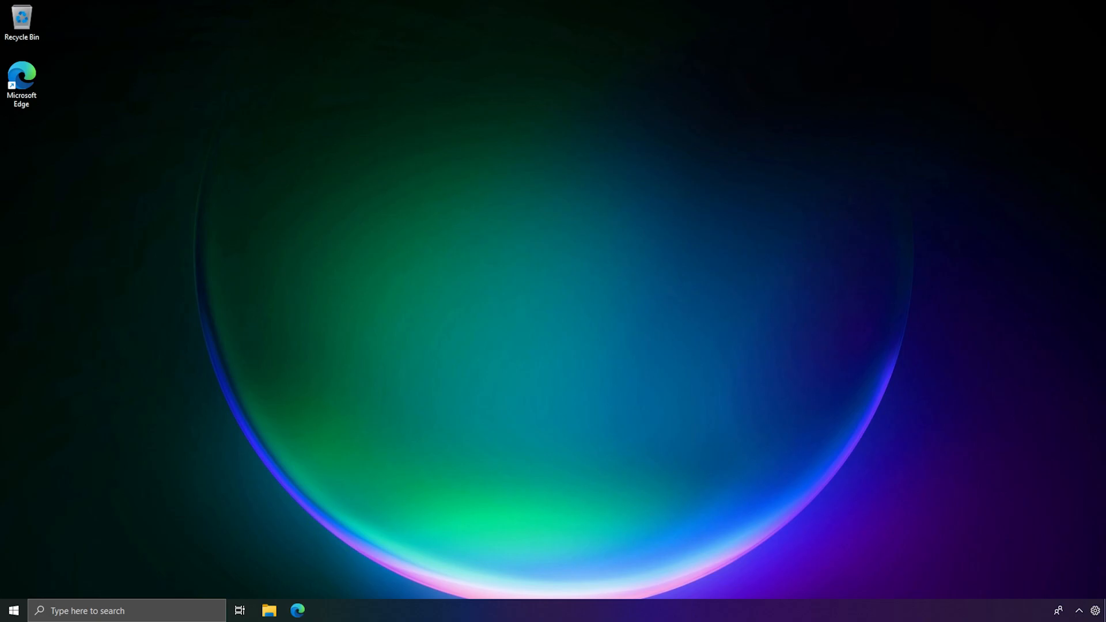
pyautogui.moveTo(378, 556)
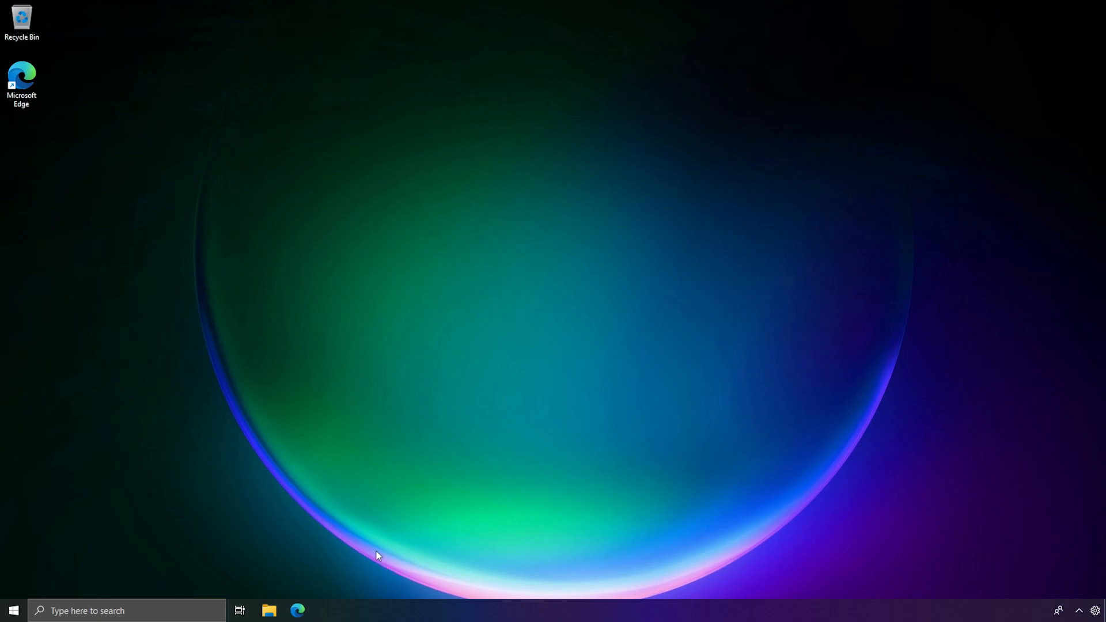
# - Reopen the blank File Explorer and confirm version 21H2 with winver, then dismiss About Windows
pyautogui.click(272, 611)
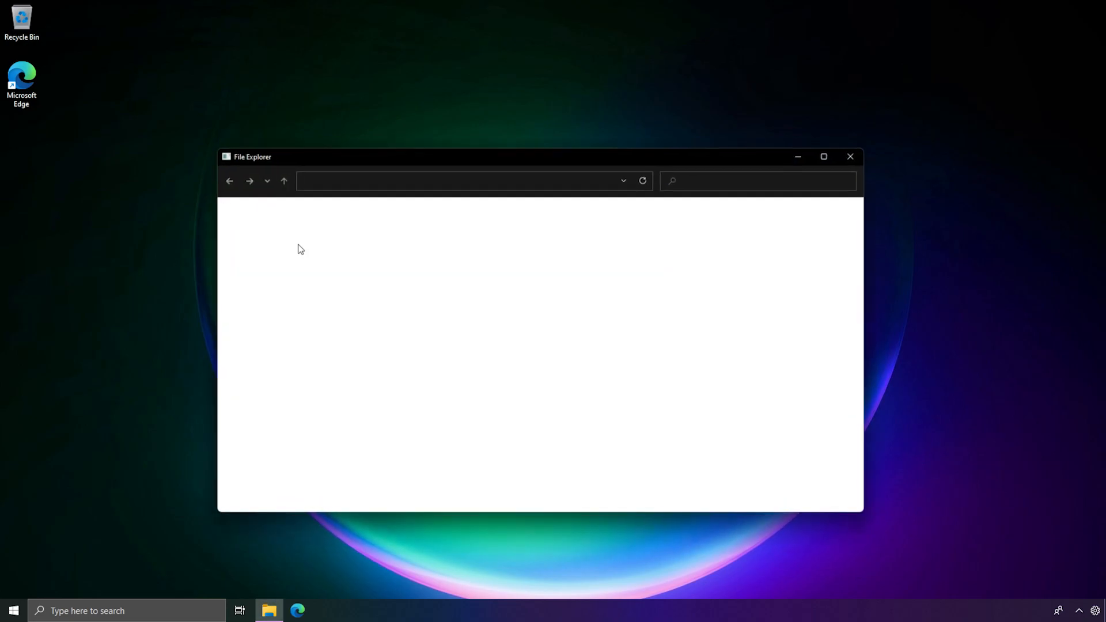
pyautogui.write('winver')
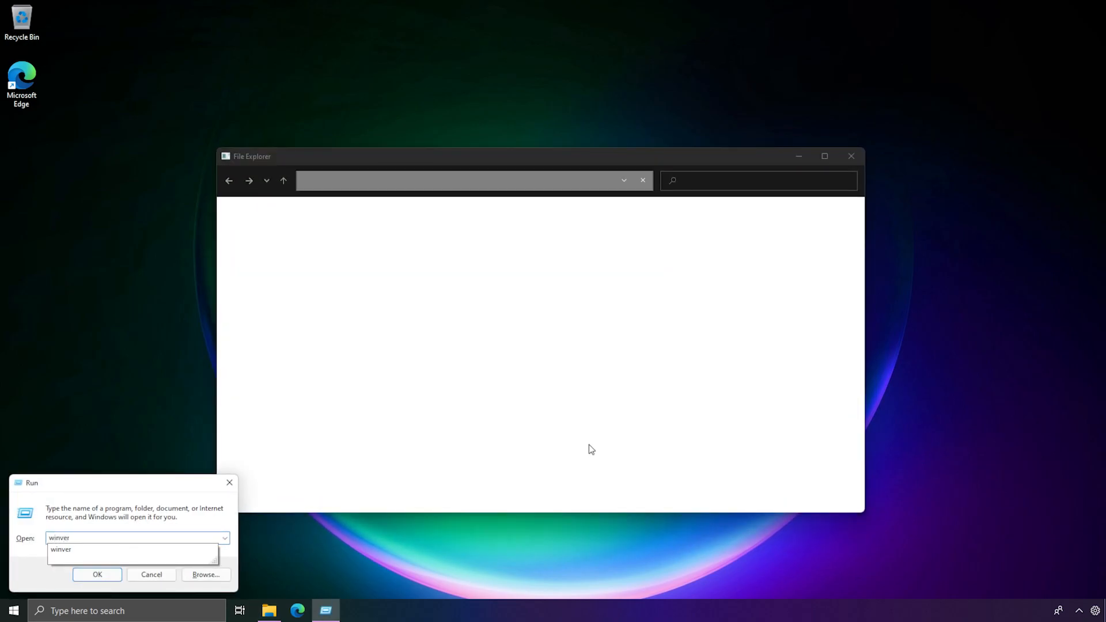
pyautogui.click(97, 574)
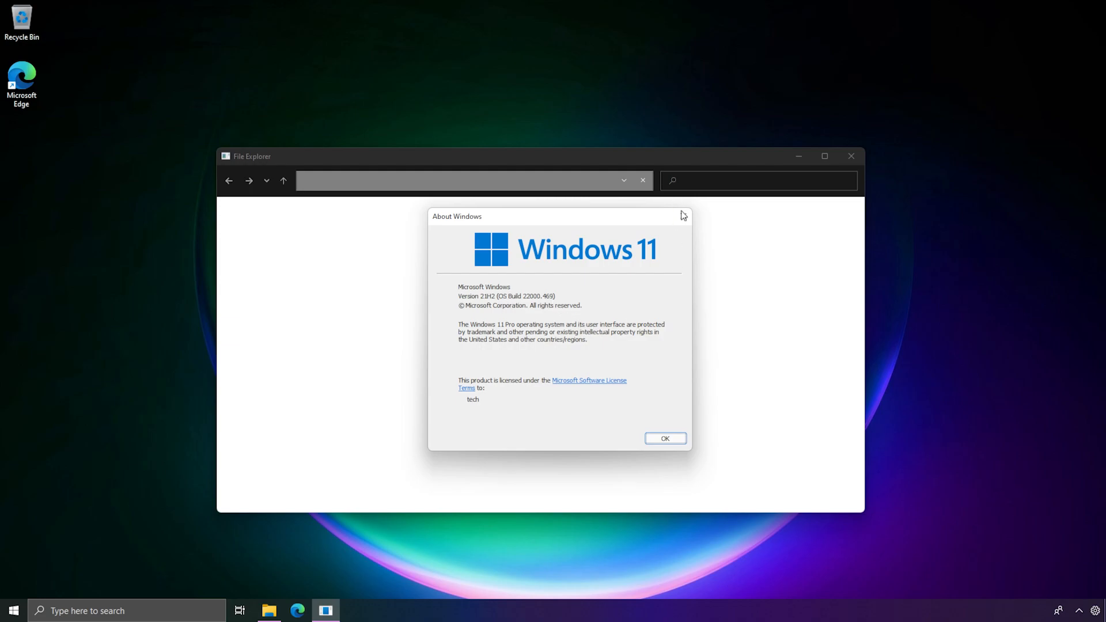
pyautogui.click(666, 438)
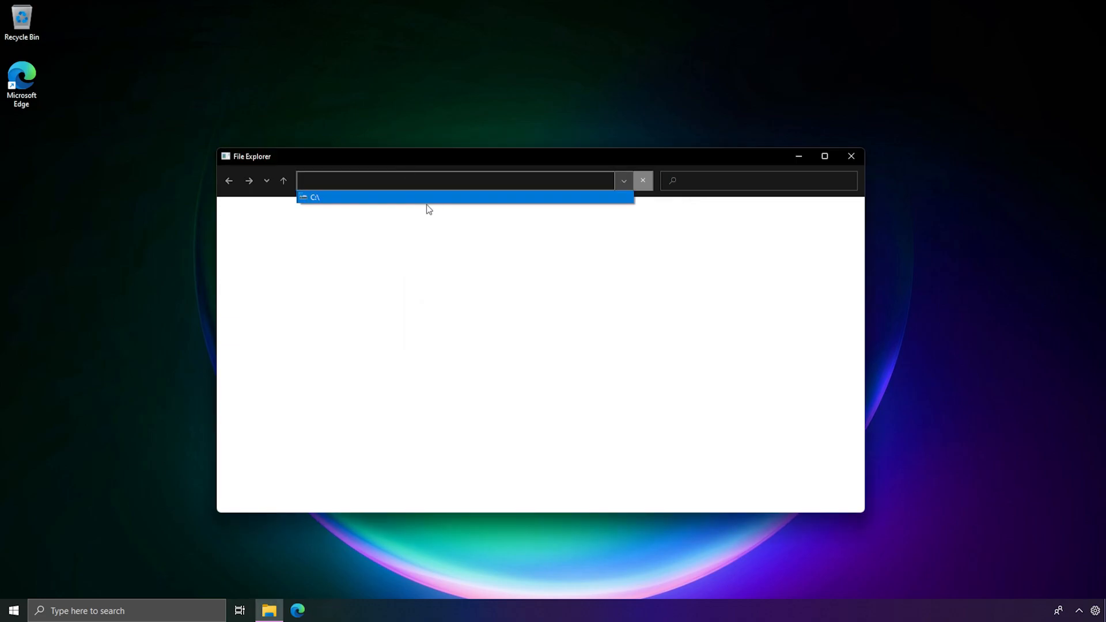